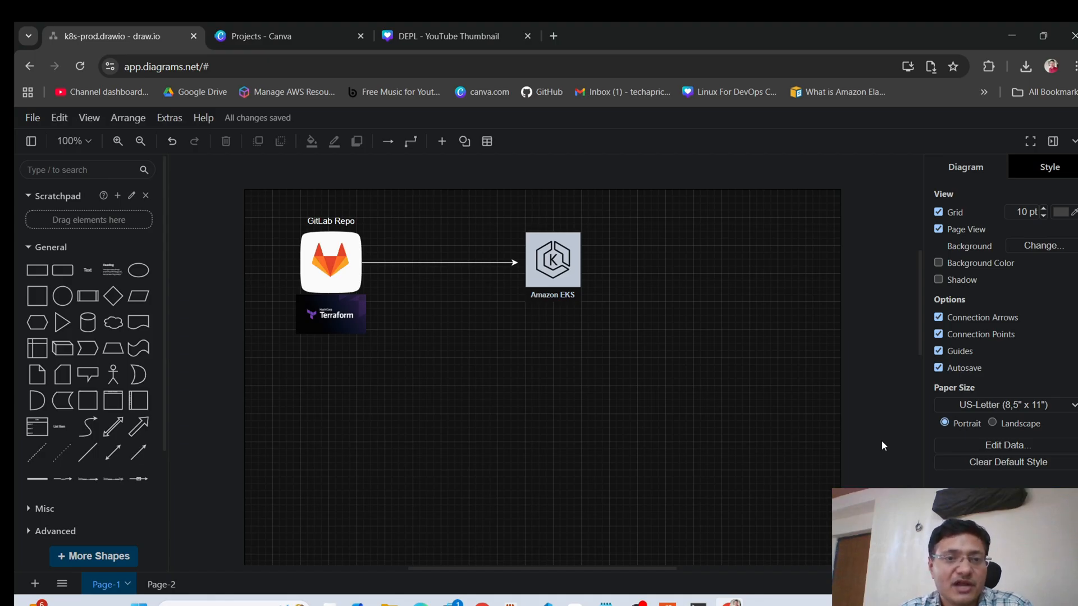
pyautogui.moveTo(688, 307)
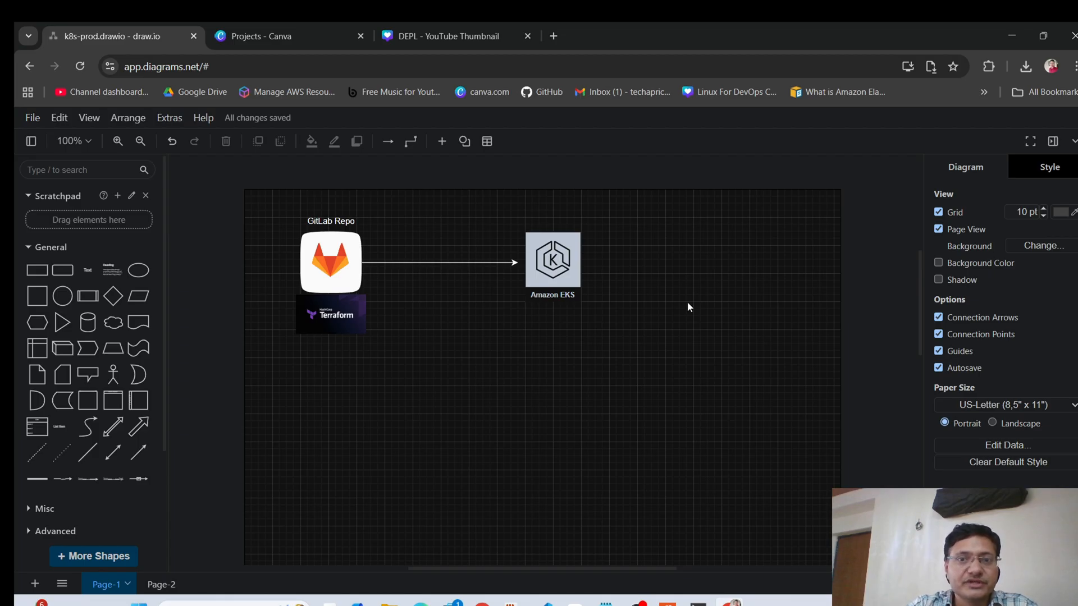
pyautogui.moveTo(425, 227)
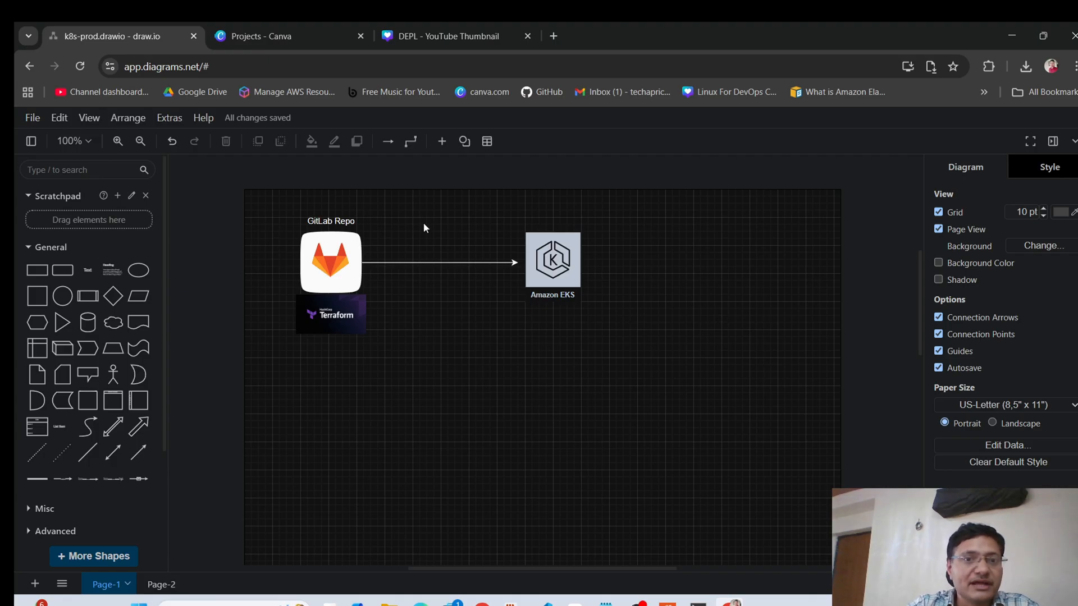
pyautogui.moveTo(407, 232)
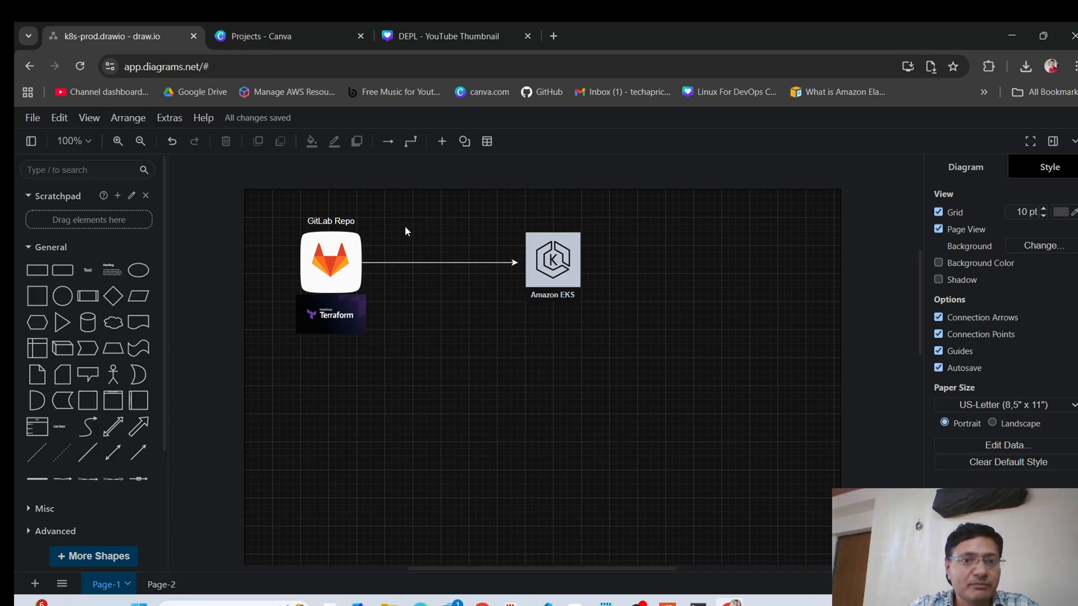
pyautogui.moveTo(390, 215)
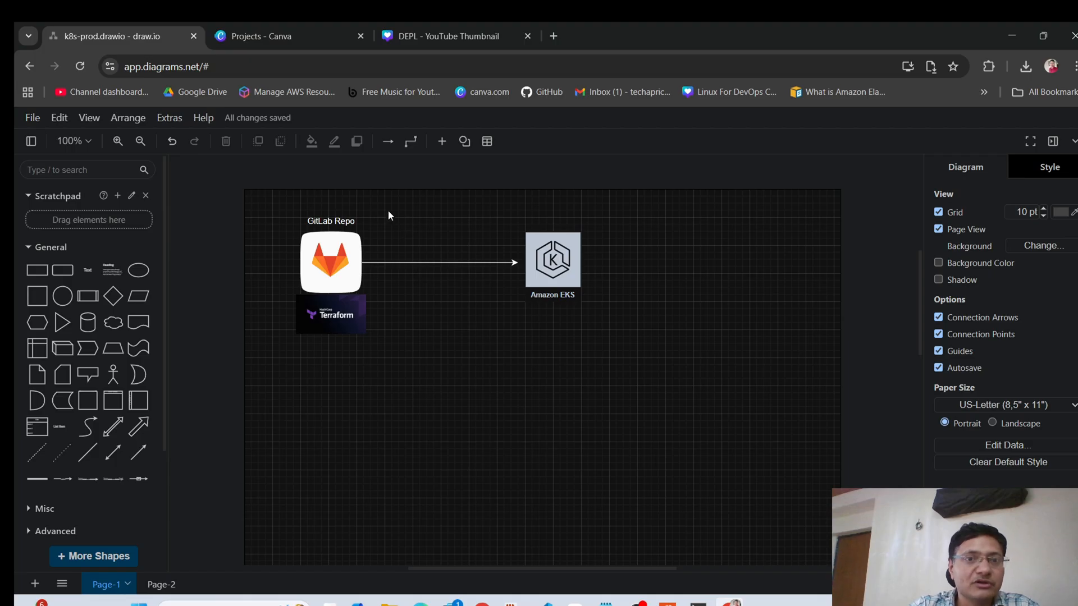
pyautogui.moveTo(387, 221)
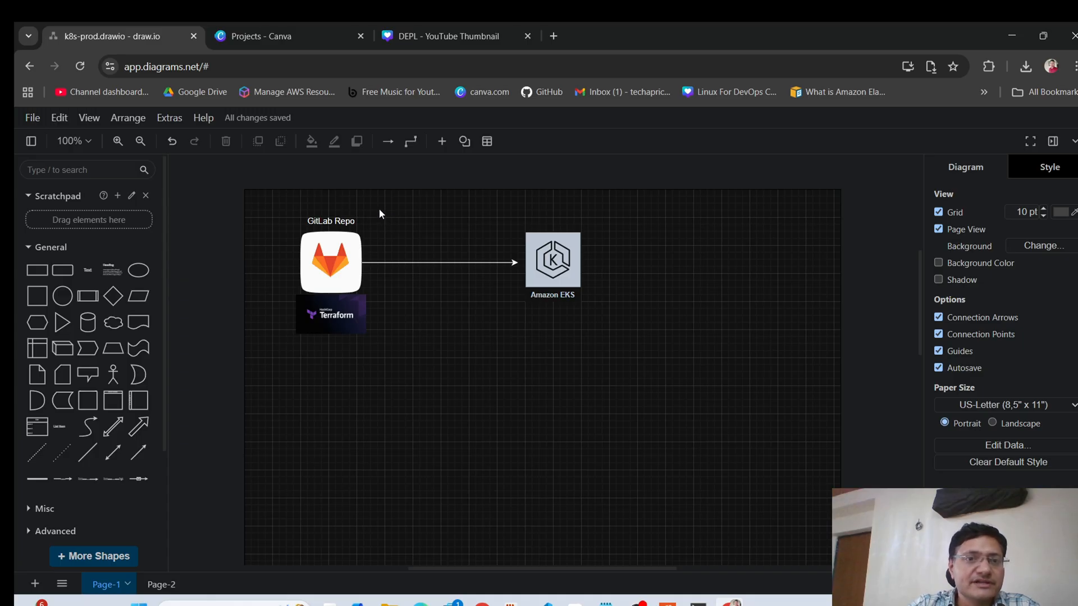
# Leave the diagram for the aws-eks-prod.yaml notes, with the caret after module 1's description
pyautogui.click(330, 262)
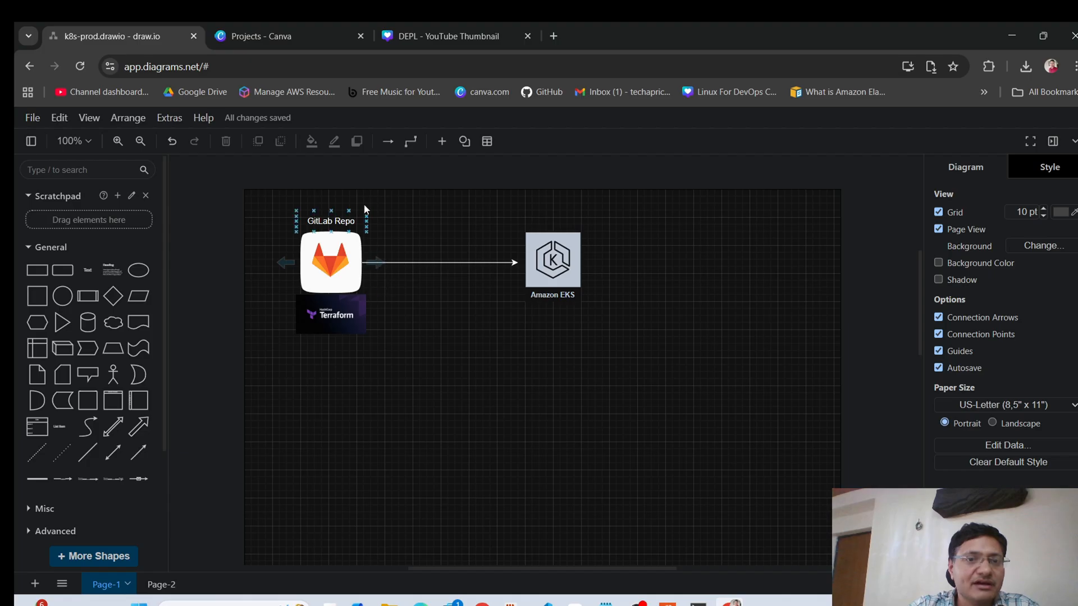
pyautogui.click(388, 344)
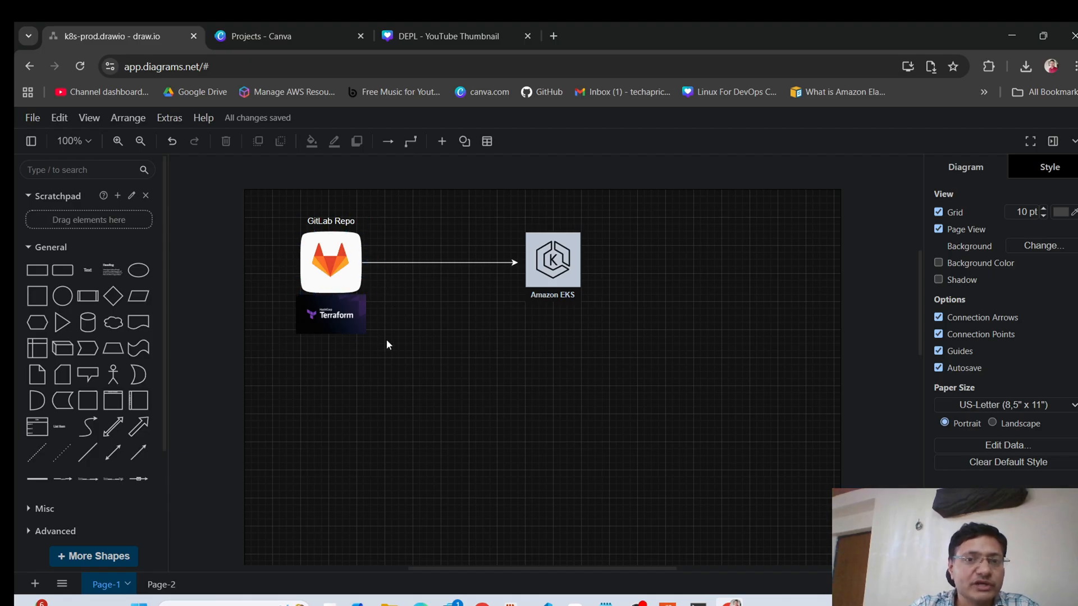
pyautogui.moveTo(432, 302)
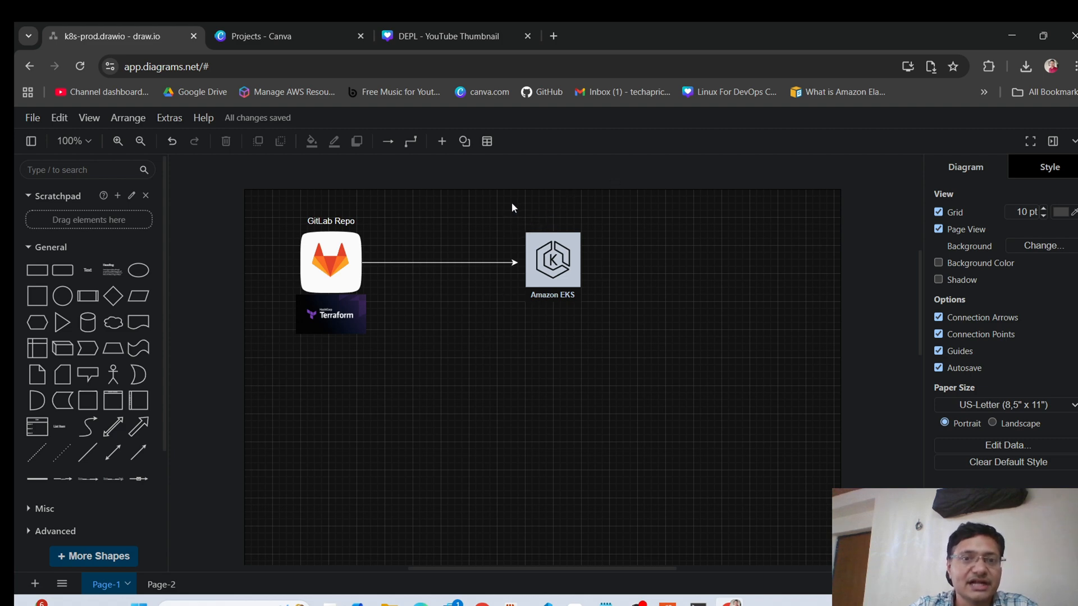
pyautogui.moveTo(486, 294)
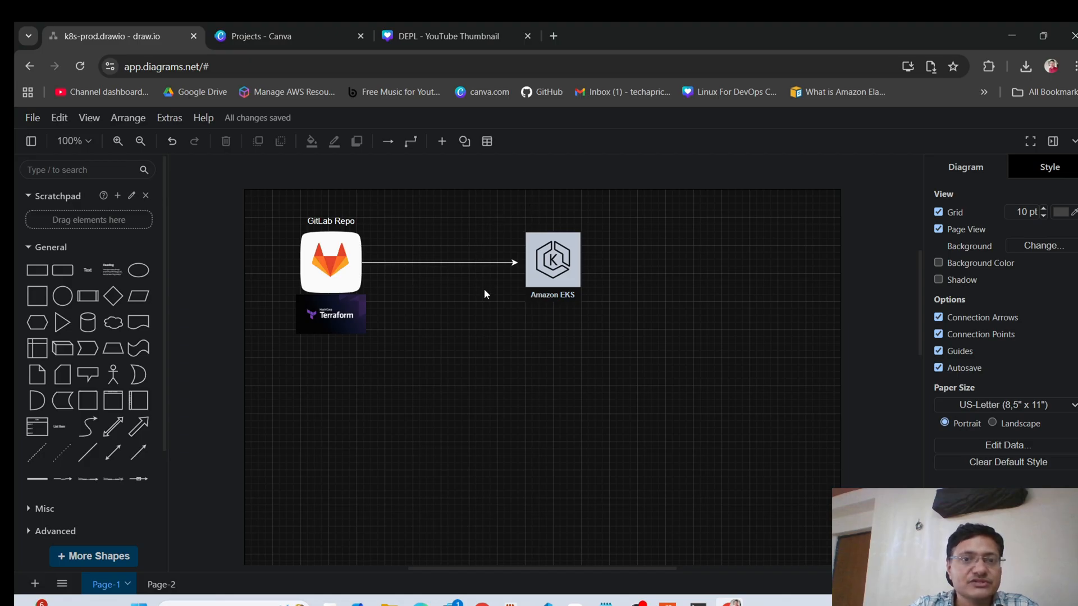
pyautogui.moveTo(446, 231)
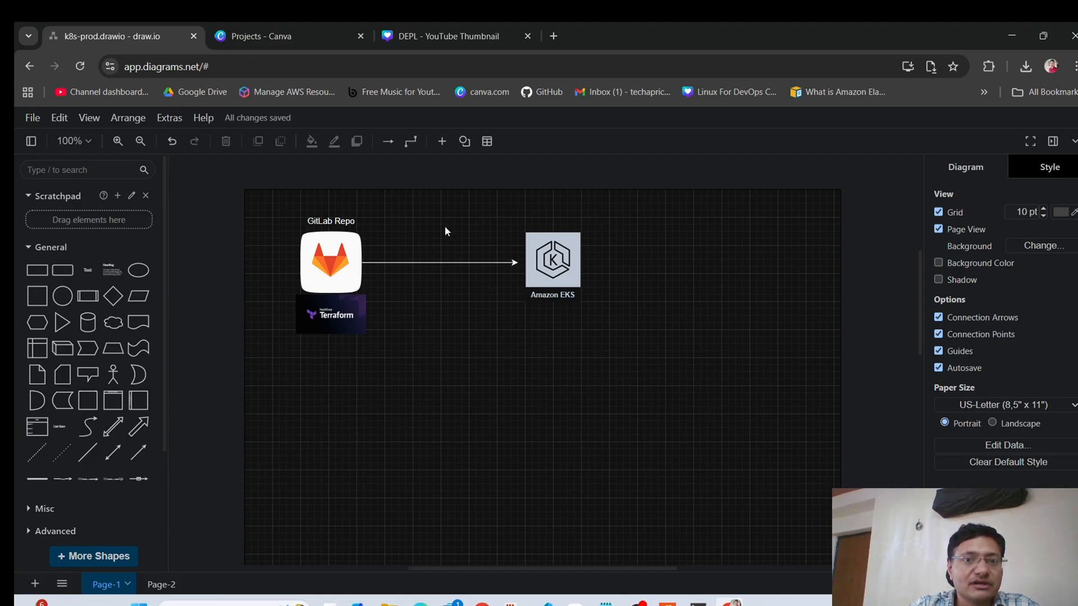
pyautogui.moveTo(452, 226)
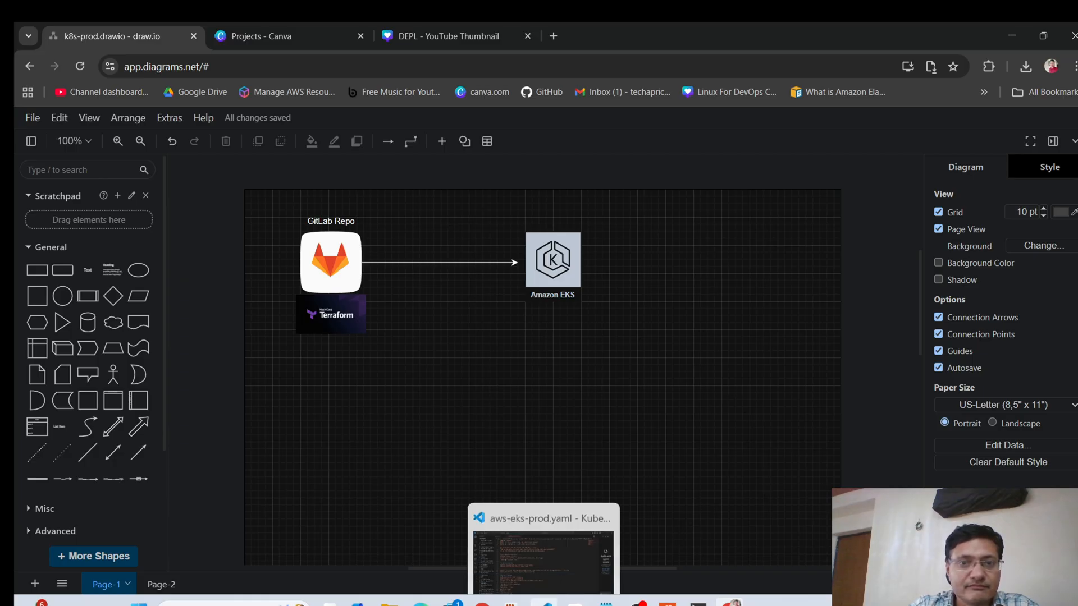
pyautogui.click(542, 555)
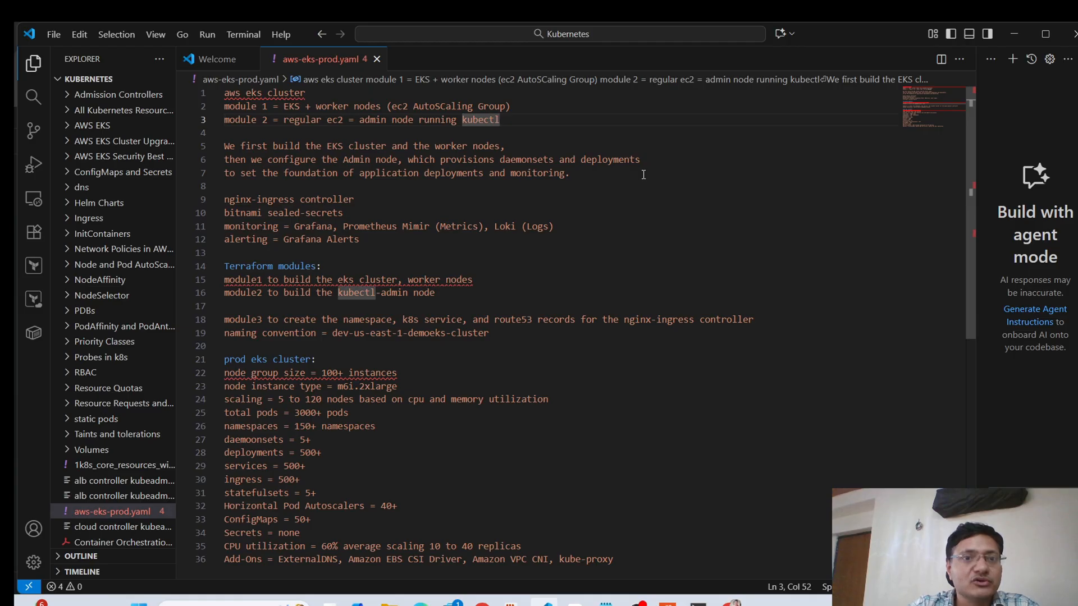
pyautogui.click(511, 107)
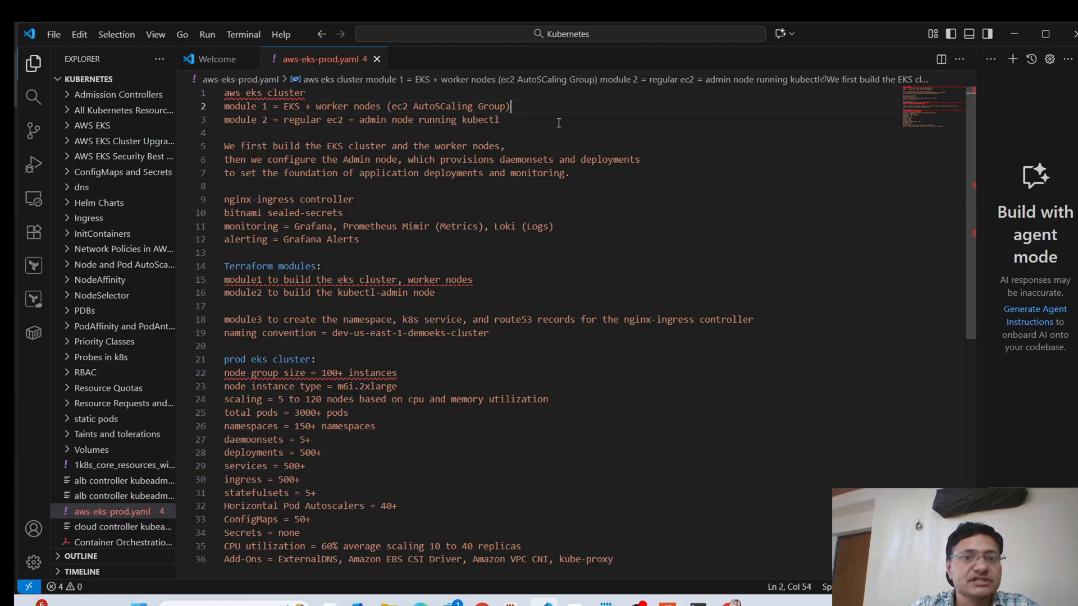
pyautogui.moveTo(792, 159)
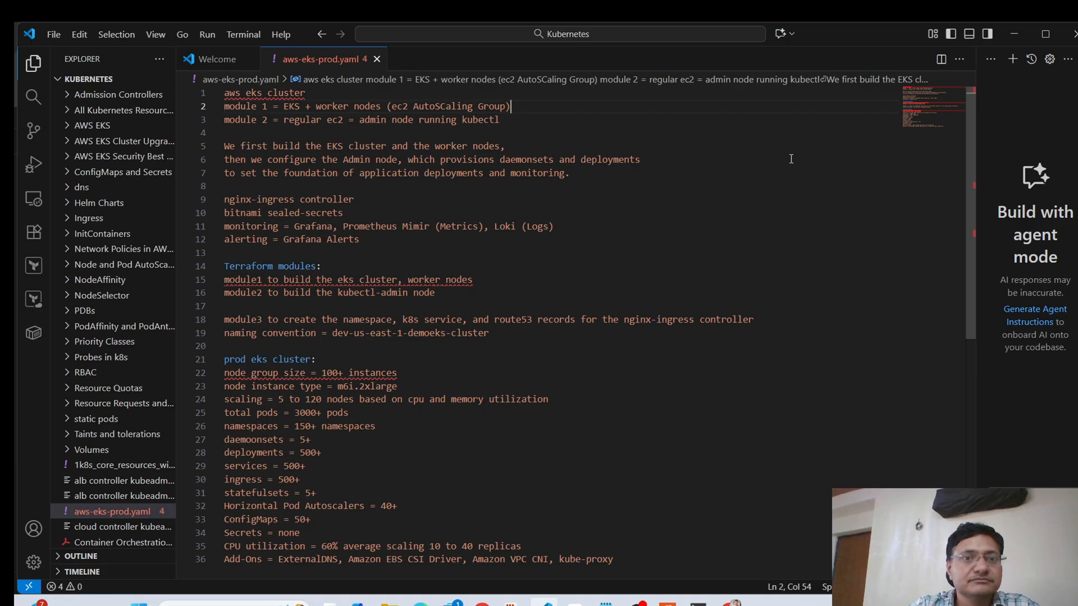
pyautogui.moveTo(958, 118)
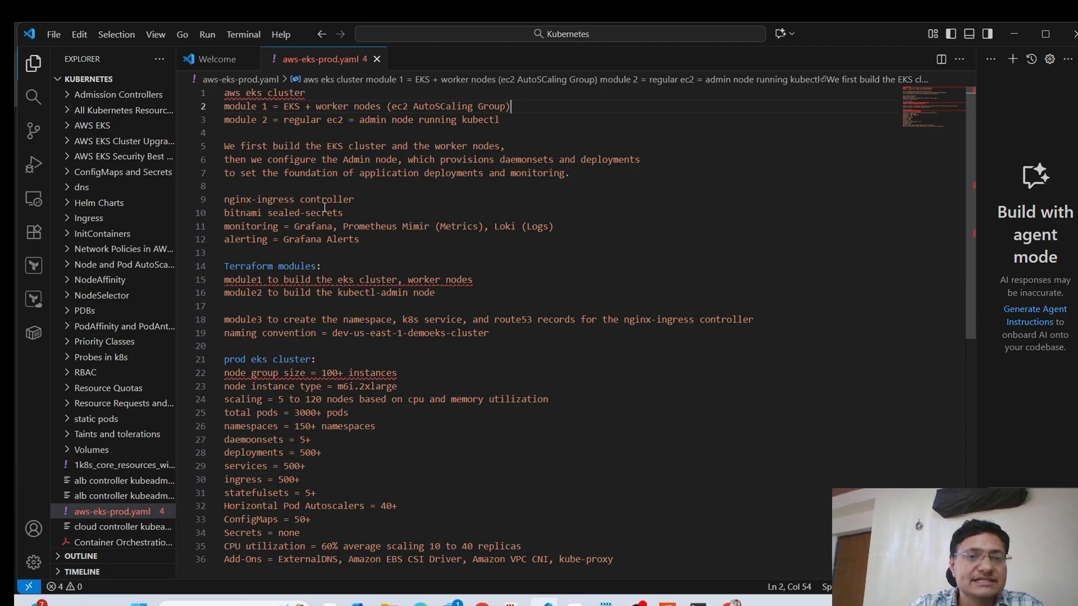
pyautogui.moveTo(248, 145)
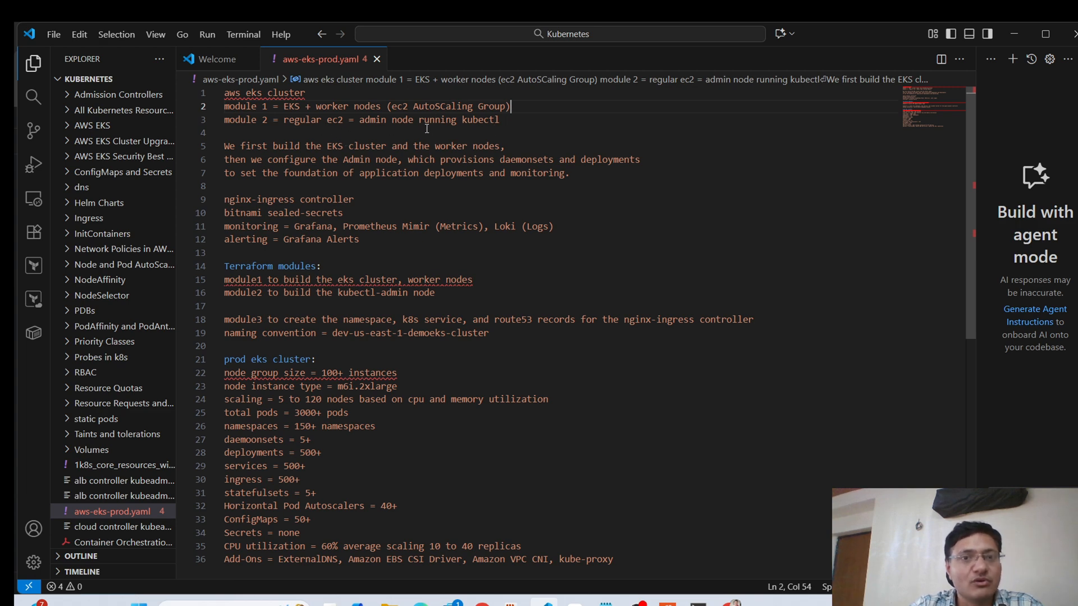
pyautogui.moveTo(480, 142)
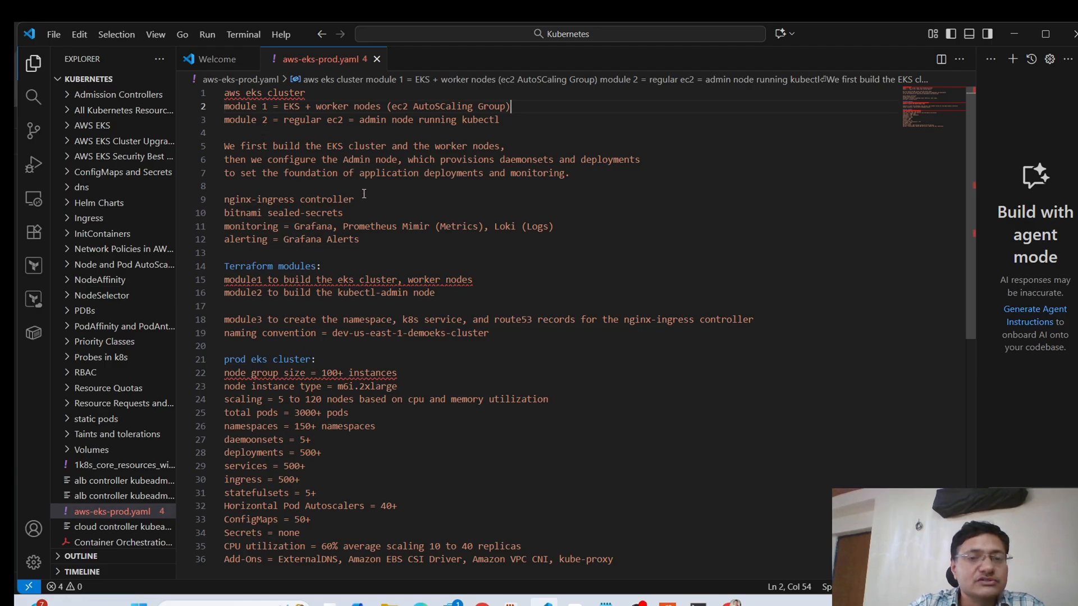
pyautogui.moveTo(489, 173)
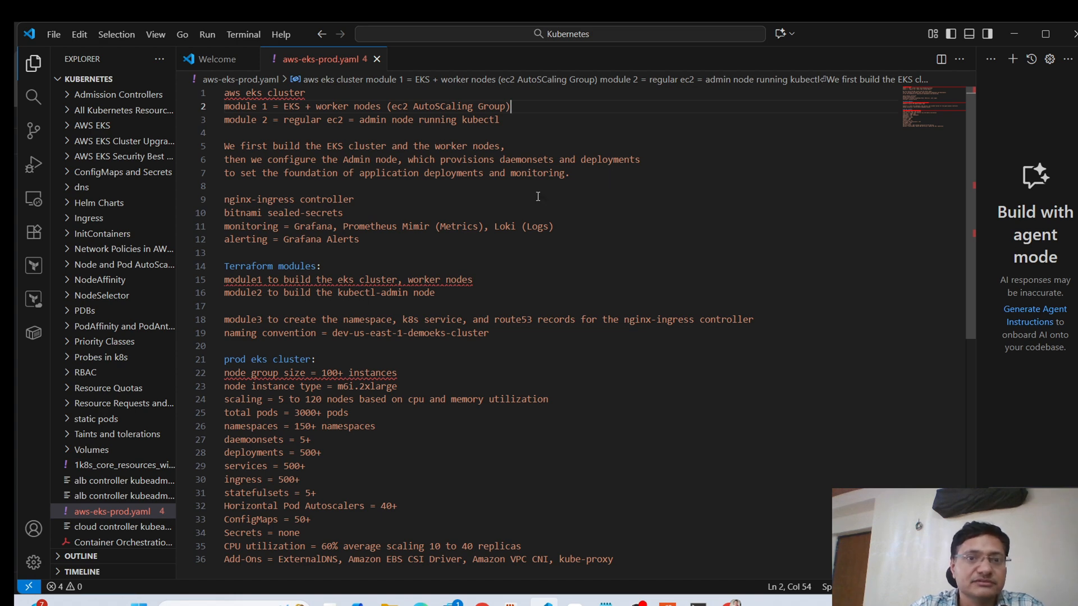
pyautogui.moveTo(444, 197)
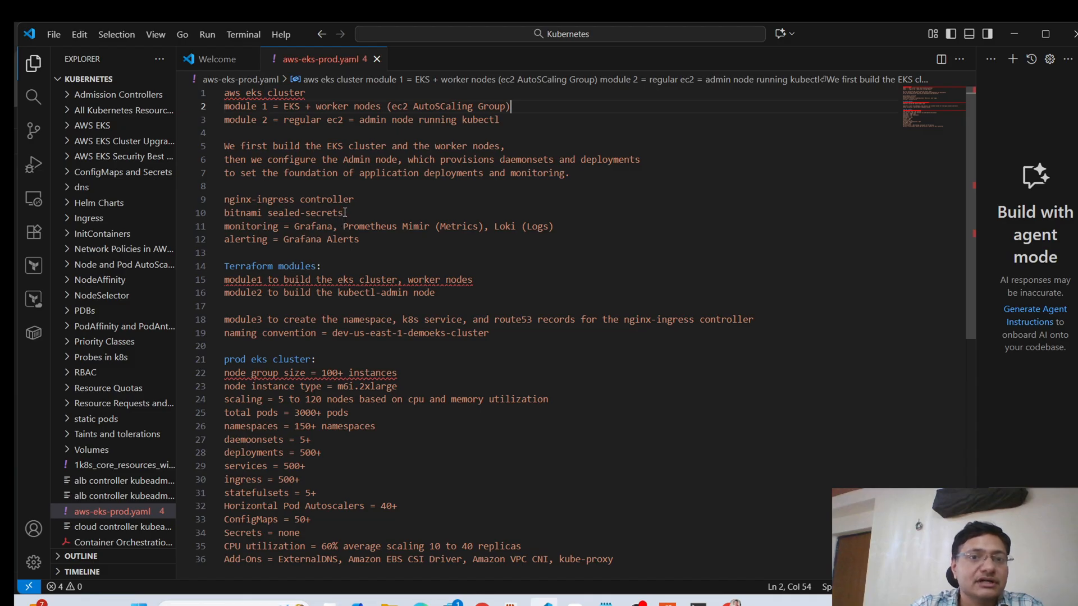
pyautogui.moveTo(353, 215)
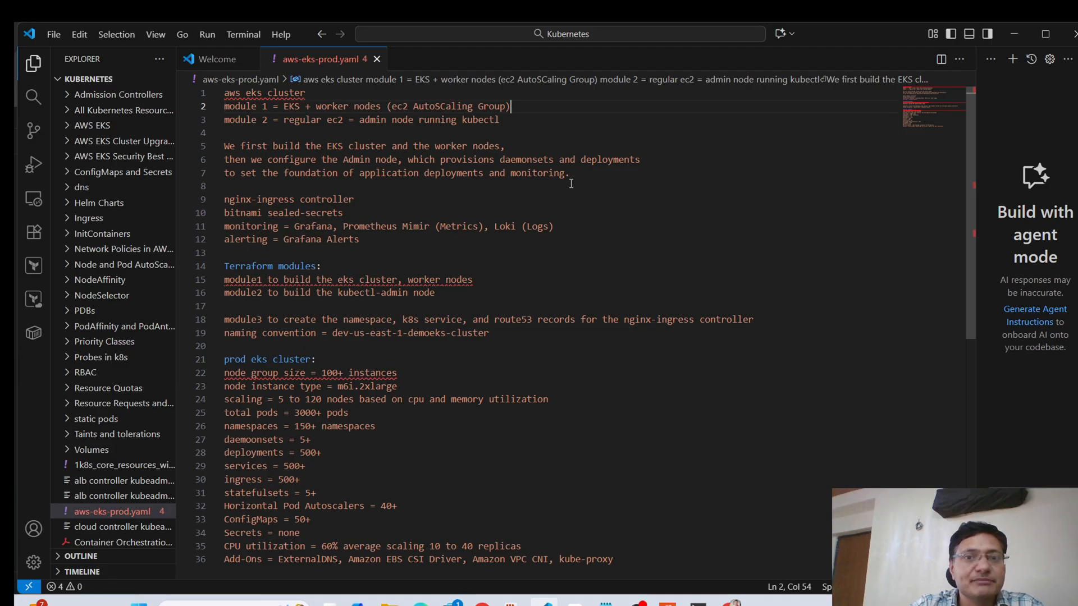
pyautogui.doubleClick(610, 160)
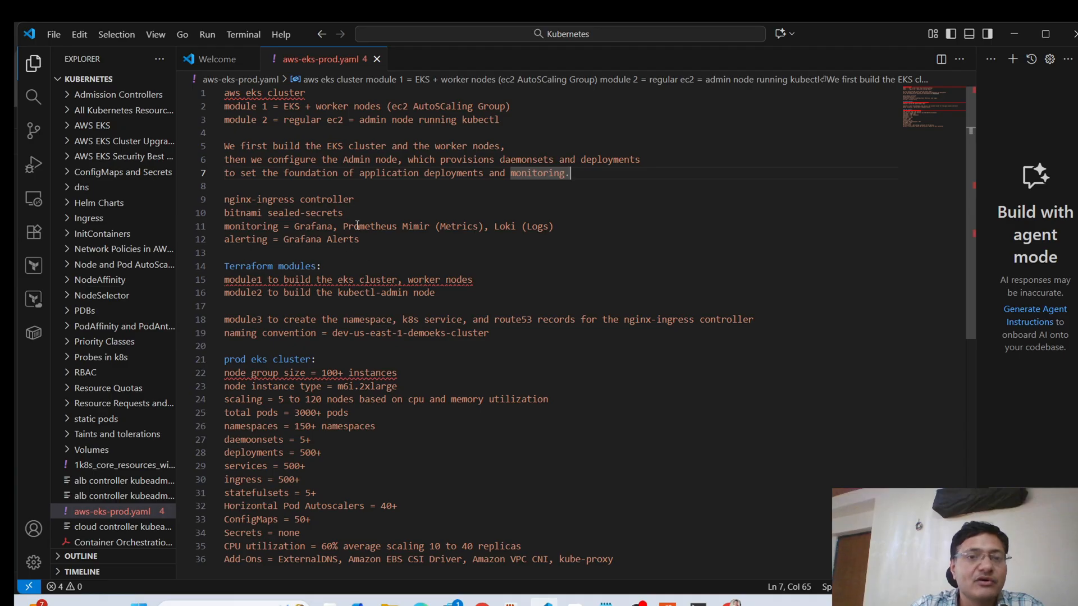
pyautogui.moveTo(432, 244)
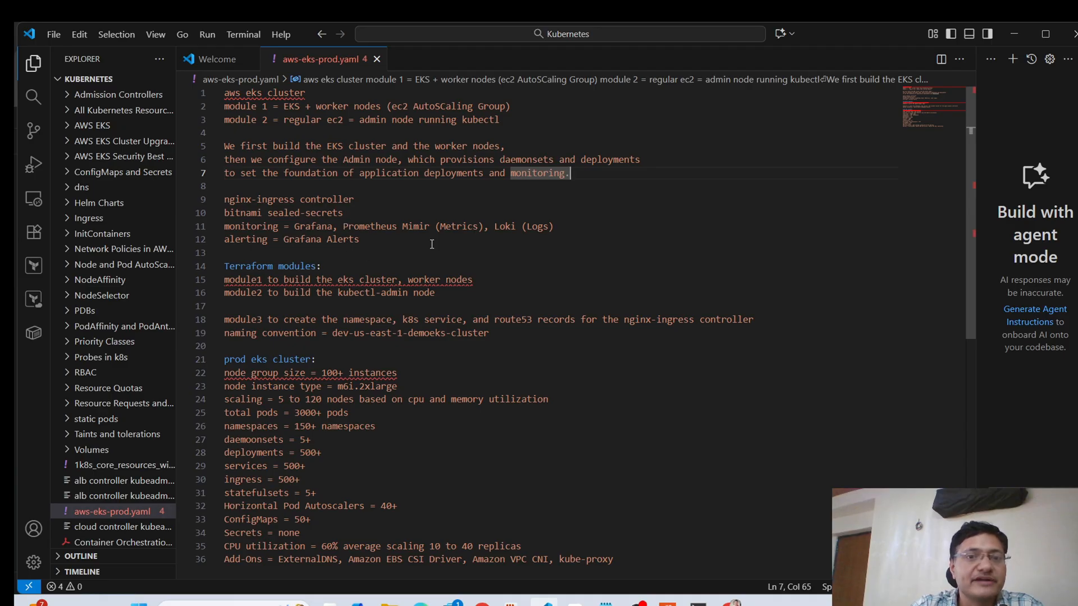
pyautogui.moveTo(468, 292)
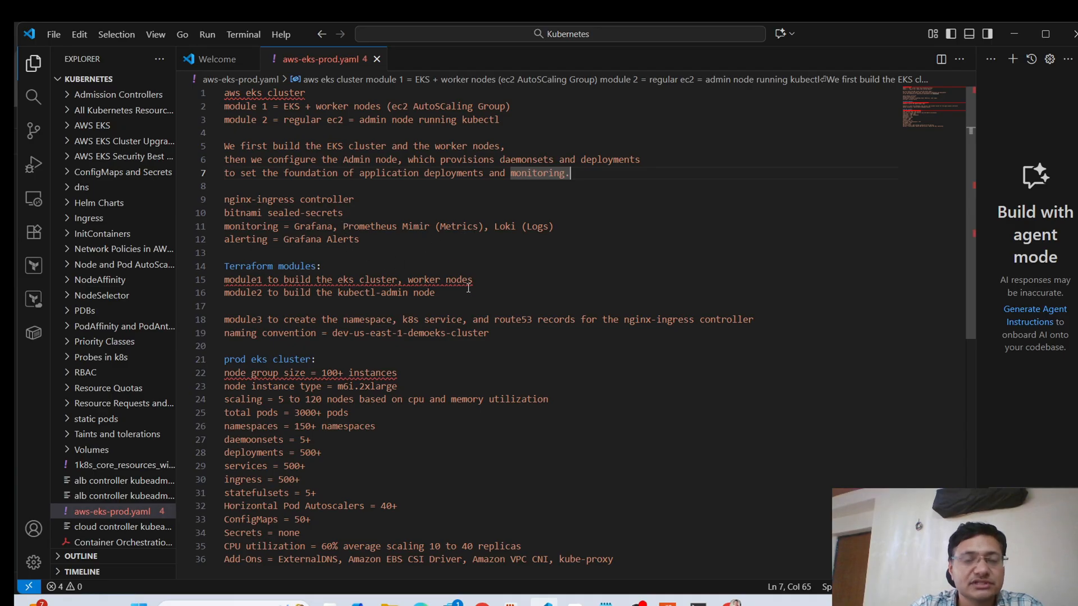
pyautogui.moveTo(514, 234)
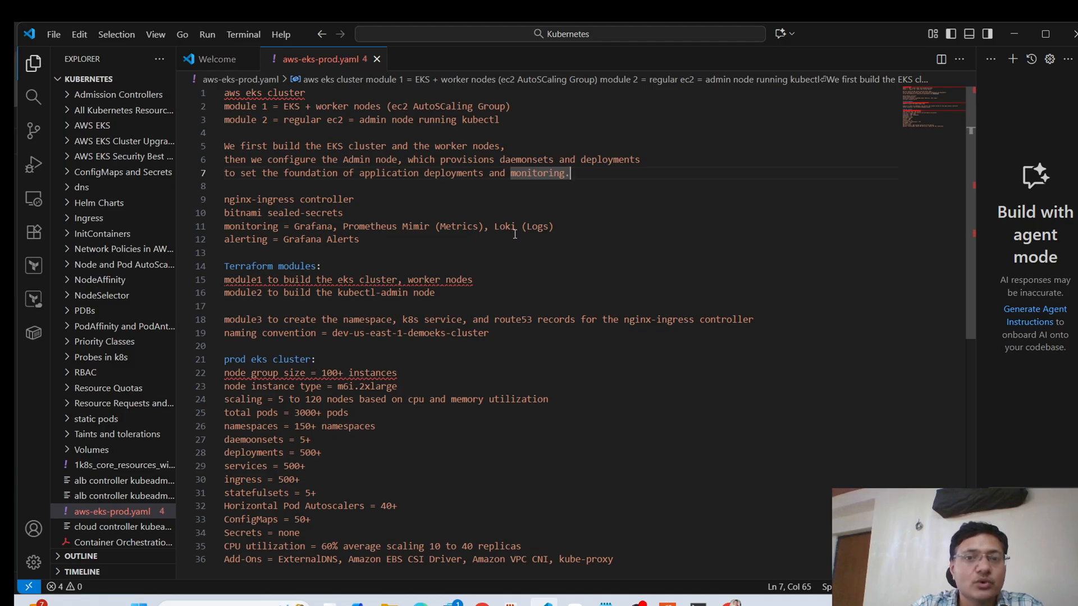
pyautogui.moveTo(564, 226)
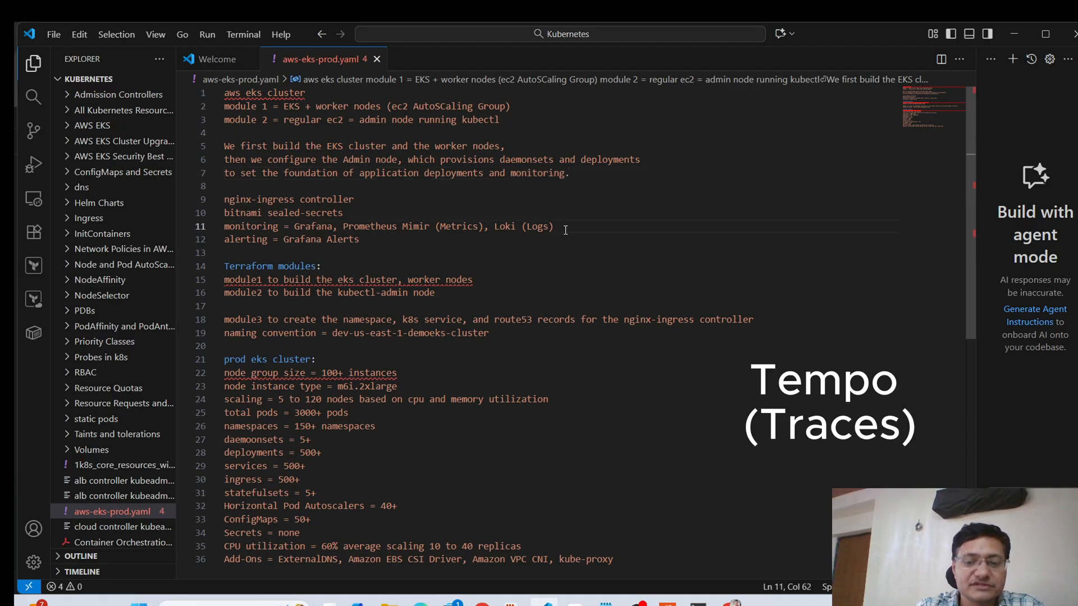
# End line 11 at Loki (Logs), discarding the typed 'te' and the Tempo (Traces) suggestion
pyautogui.write(',')
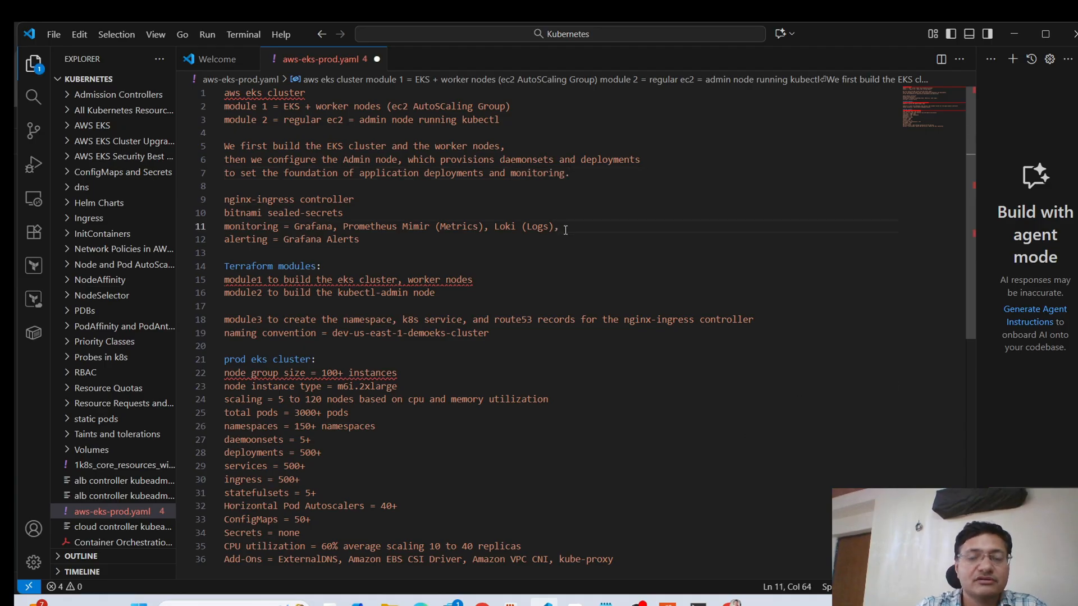
pyautogui.write('te')
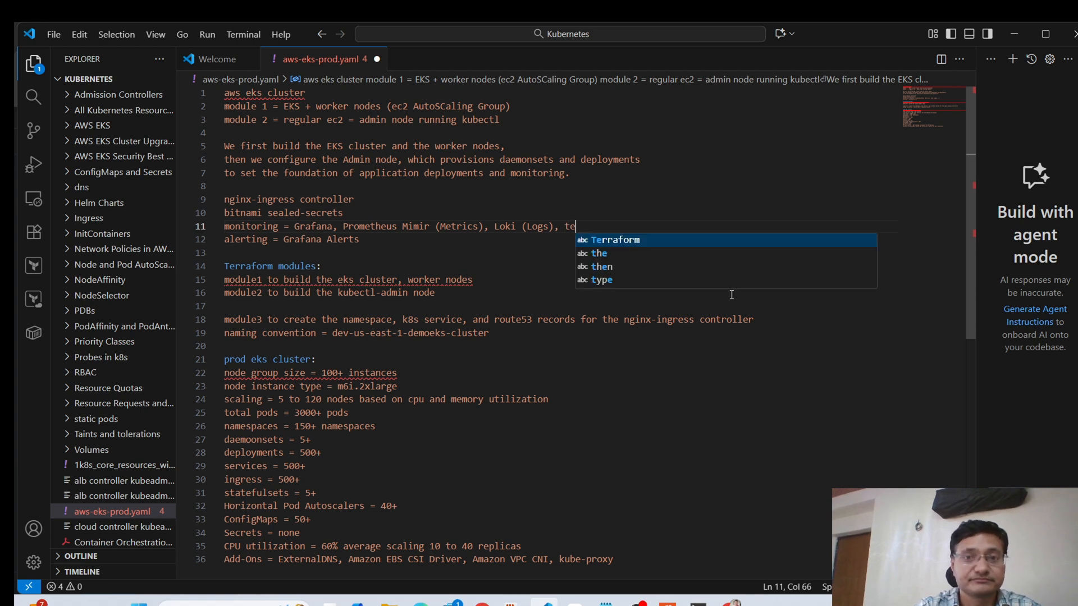
pyautogui.write('Terraform')
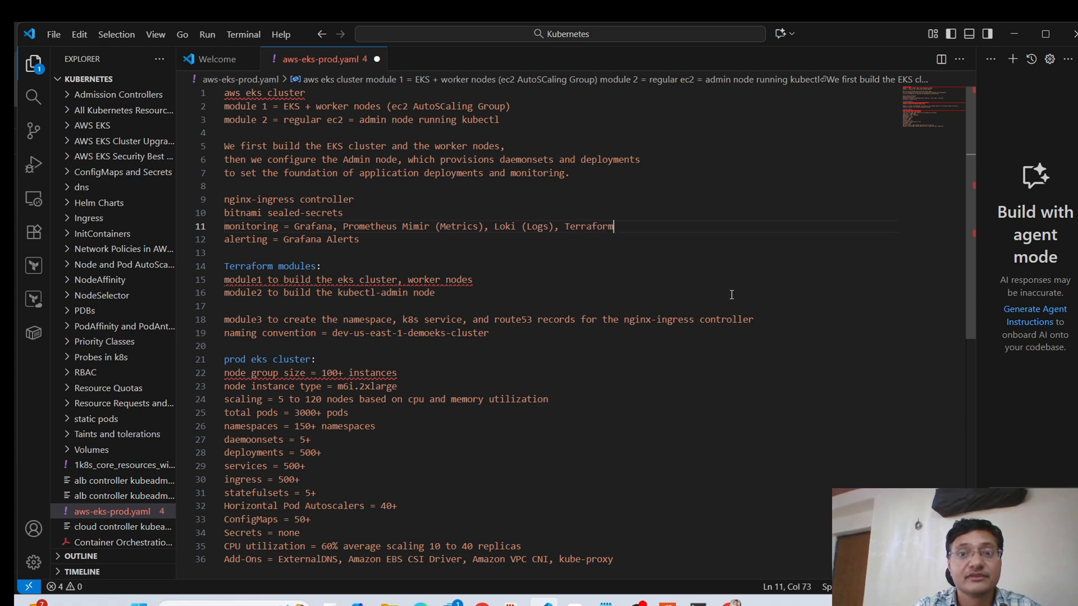
pyautogui.press('Backspace')
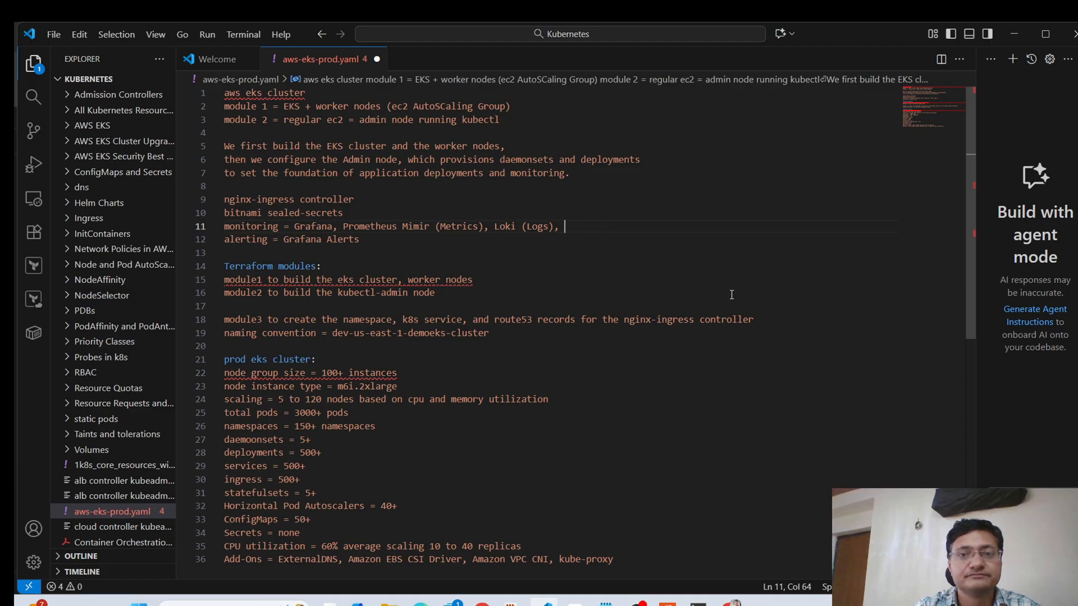
pyautogui.write('te')
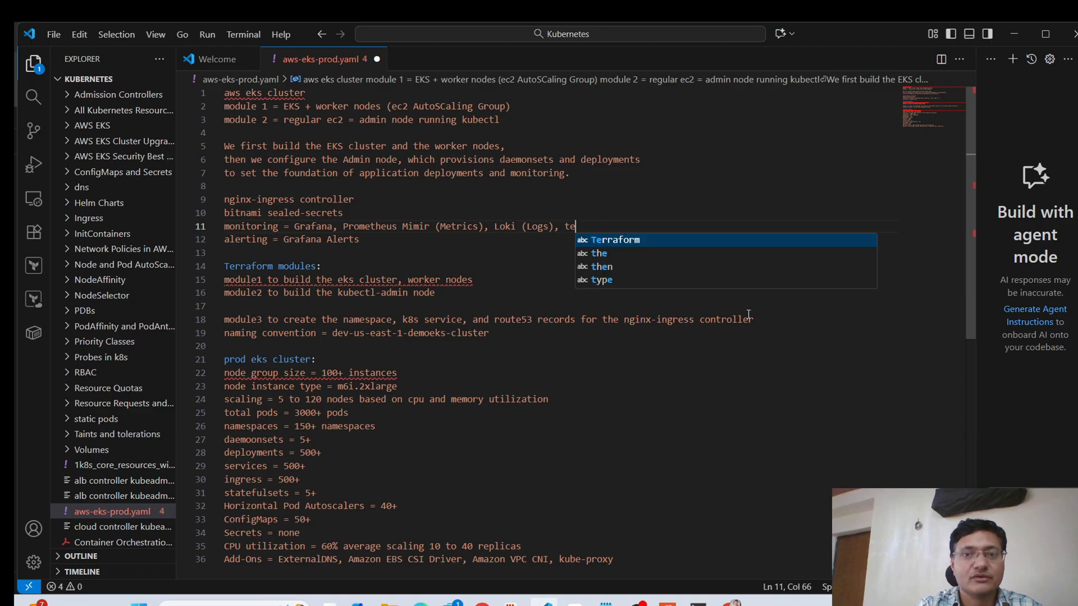
pyautogui.press('Backspace')
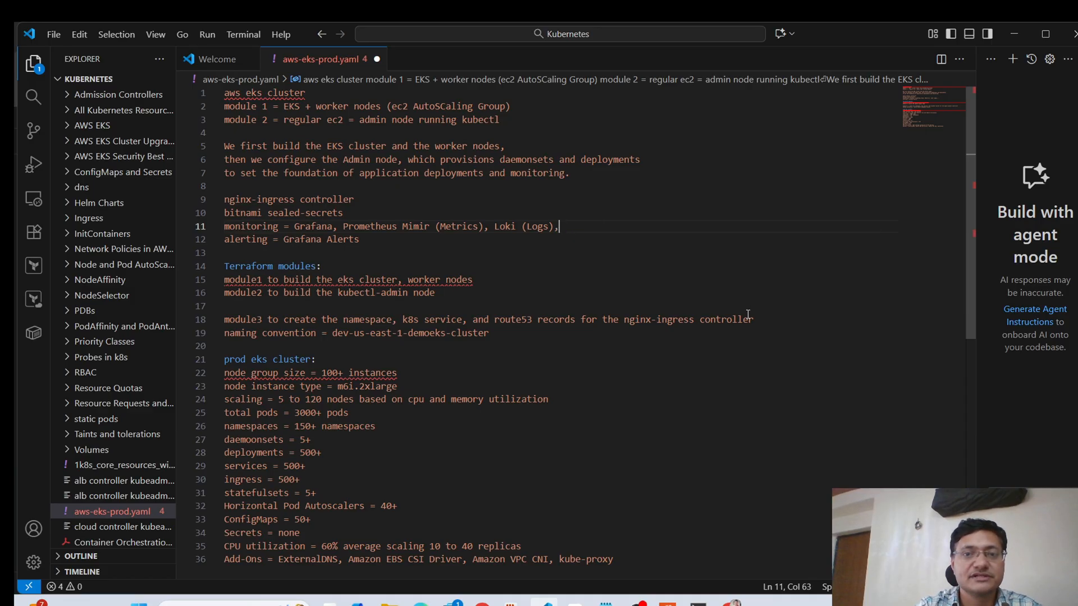
pyautogui.write('Tempo (Traces)')
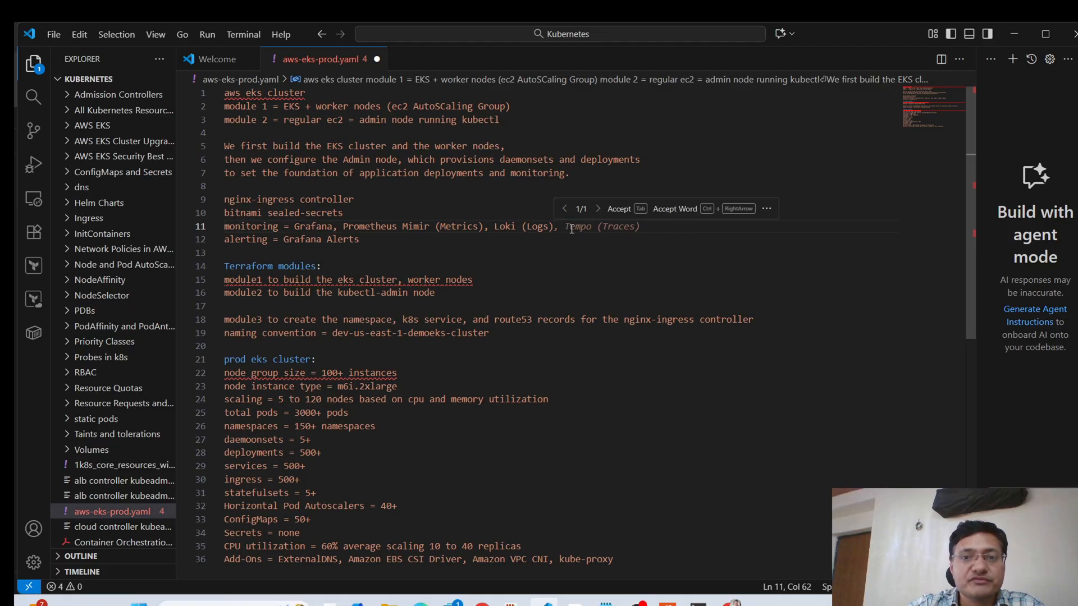
pyautogui.moveTo(614, 227)
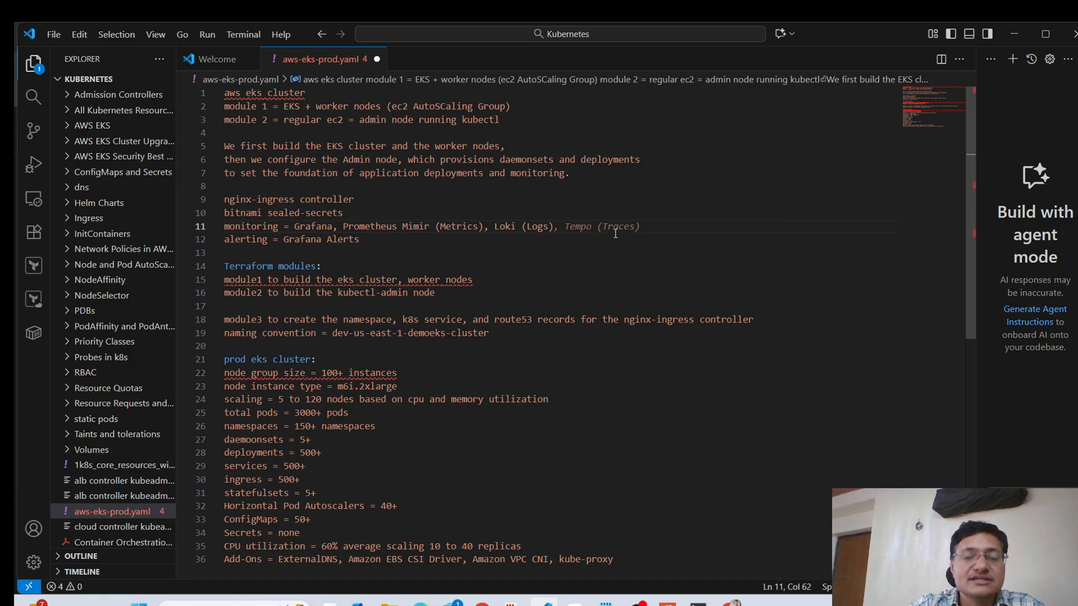
pyautogui.moveTo(624, 257)
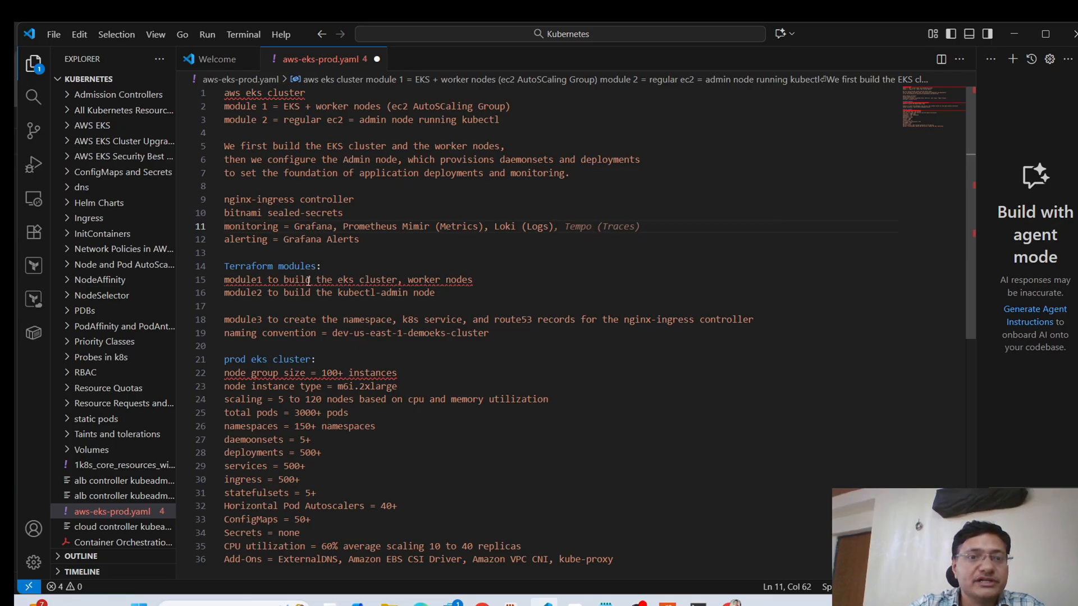
pyautogui.moveTo(413, 248)
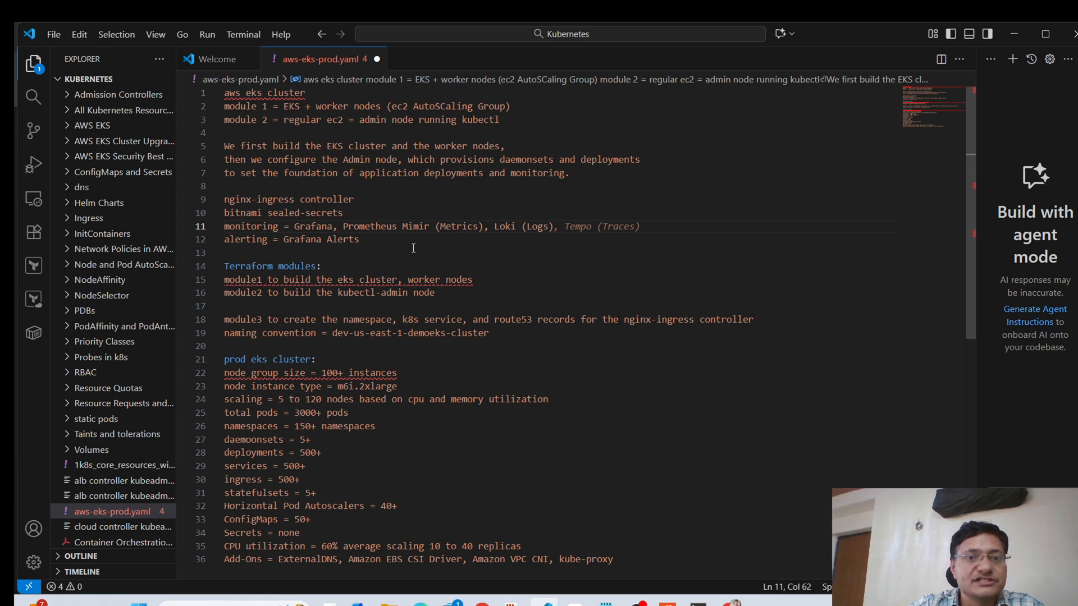
pyautogui.moveTo(437, 253)
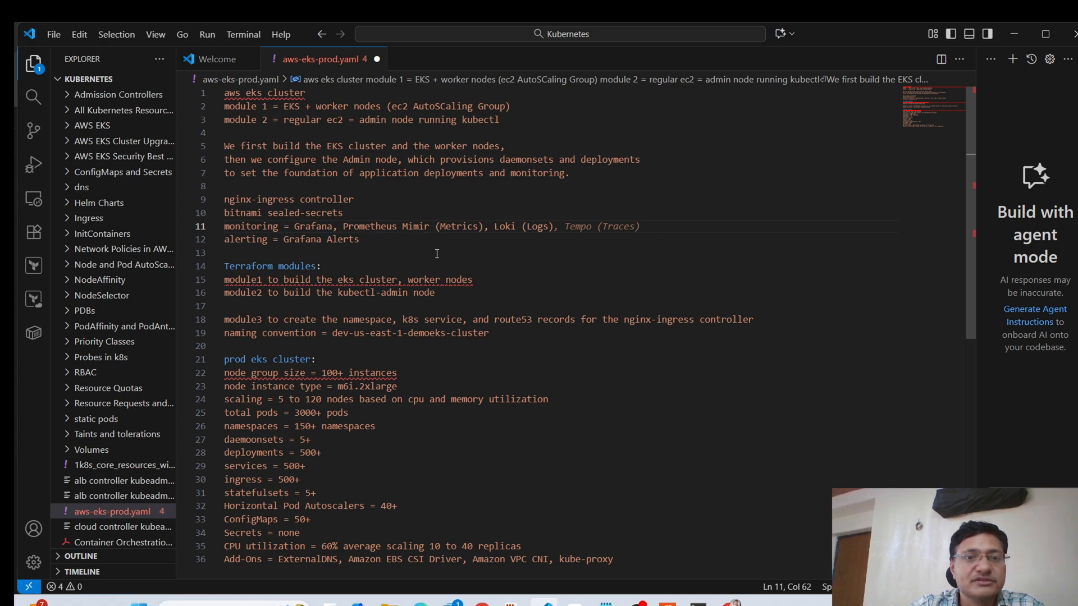
pyautogui.moveTo(507, 227)
pyautogui.write('TF')
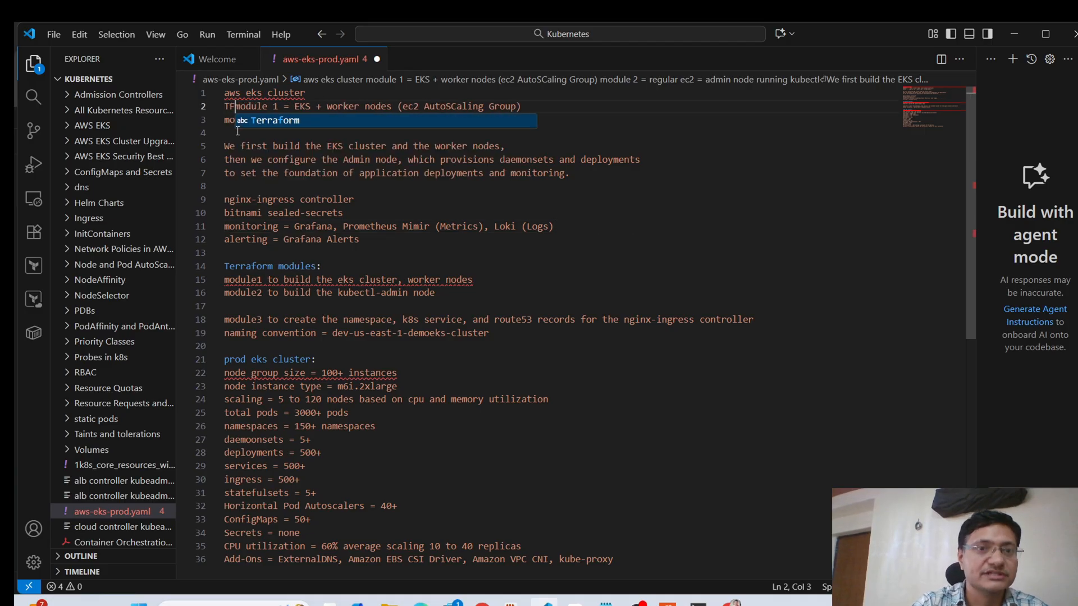
# Prefix modules 1 and 2 with 'Terraform', then highlight the region and demo name parts
pyautogui.press('Tab')
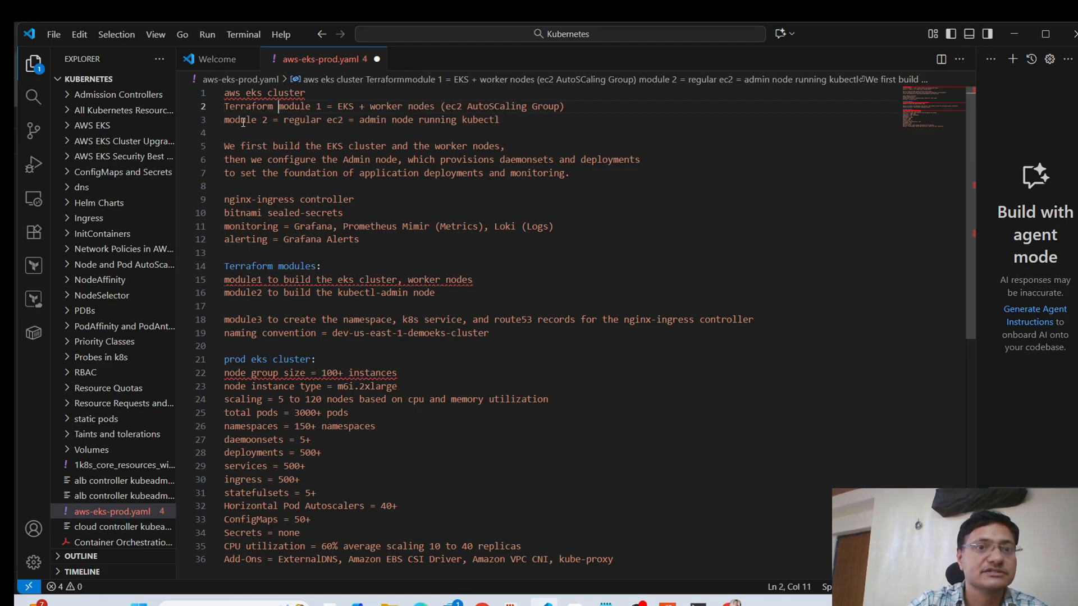
pyautogui.write('Terraform')
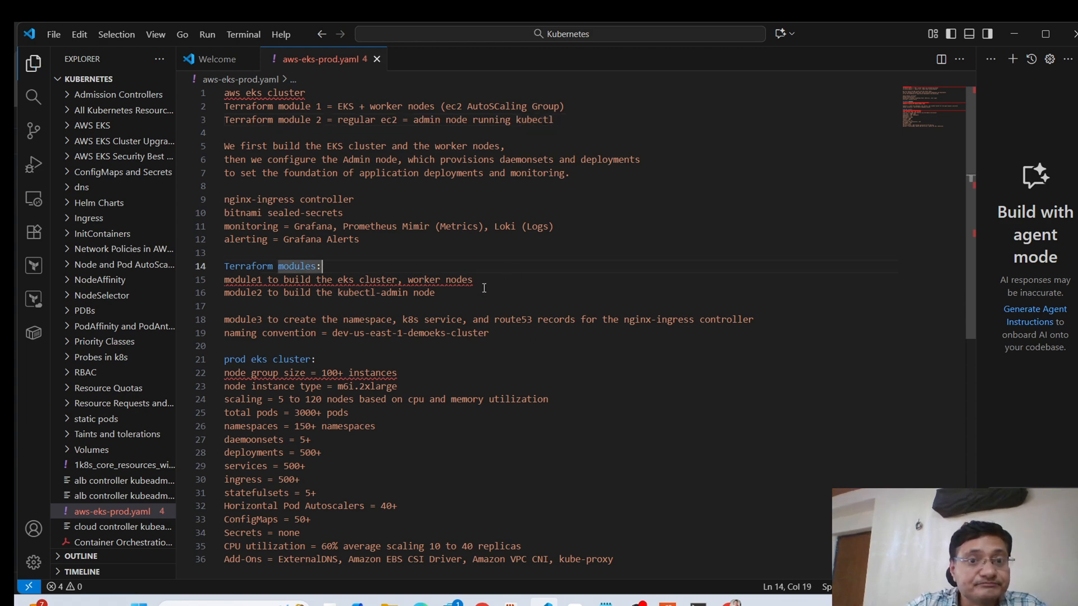
pyautogui.scroll(-3)
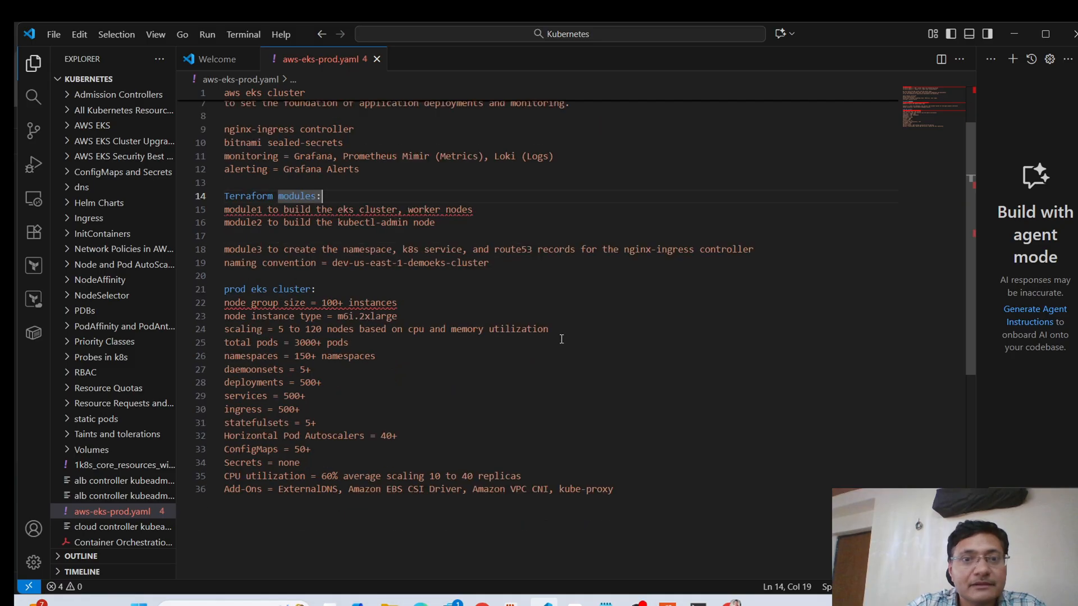
pyautogui.moveTo(292, 262)
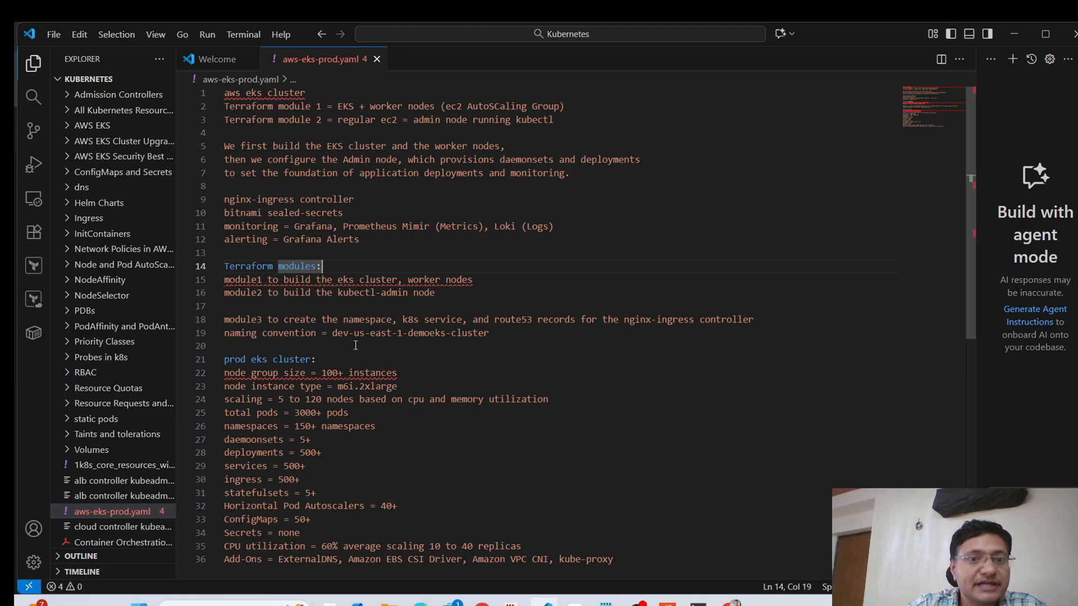
pyautogui.moveTo(495, 359)
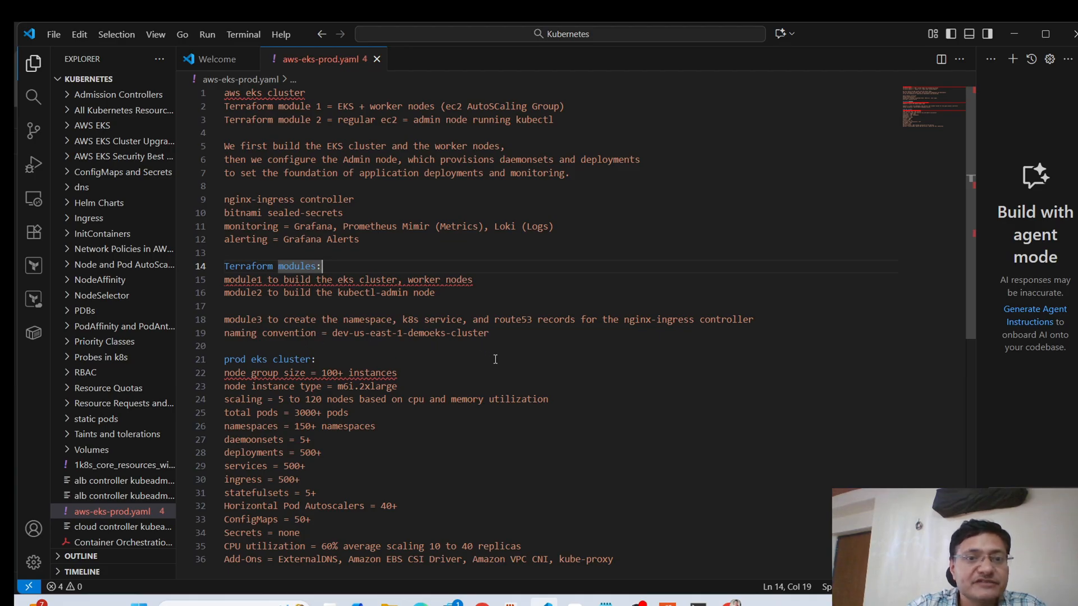
pyautogui.moveTo(605, 339)
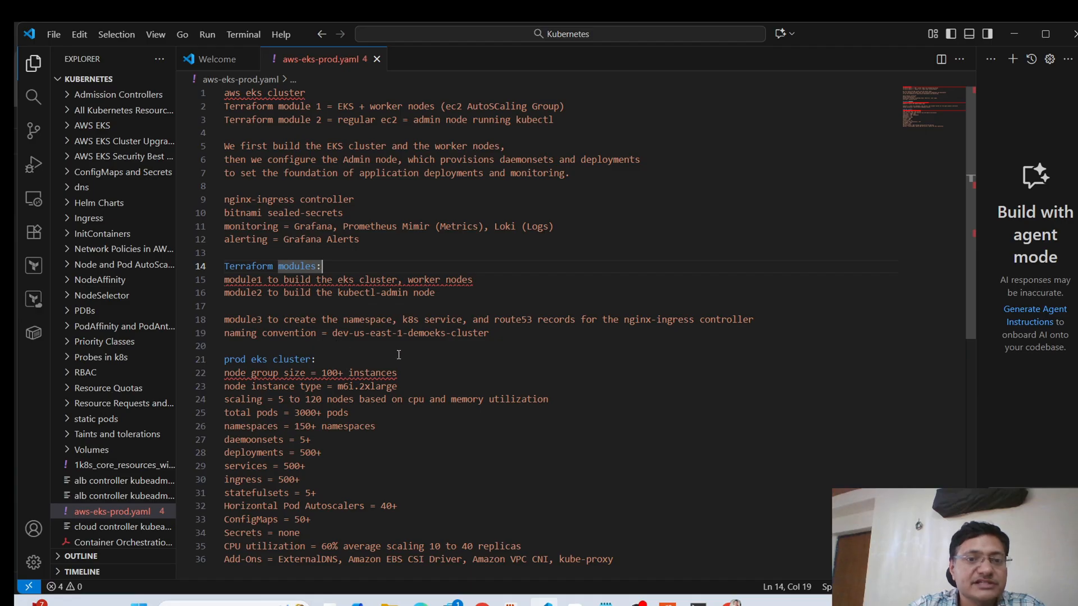
pyautogui.moveTo(332, 333)
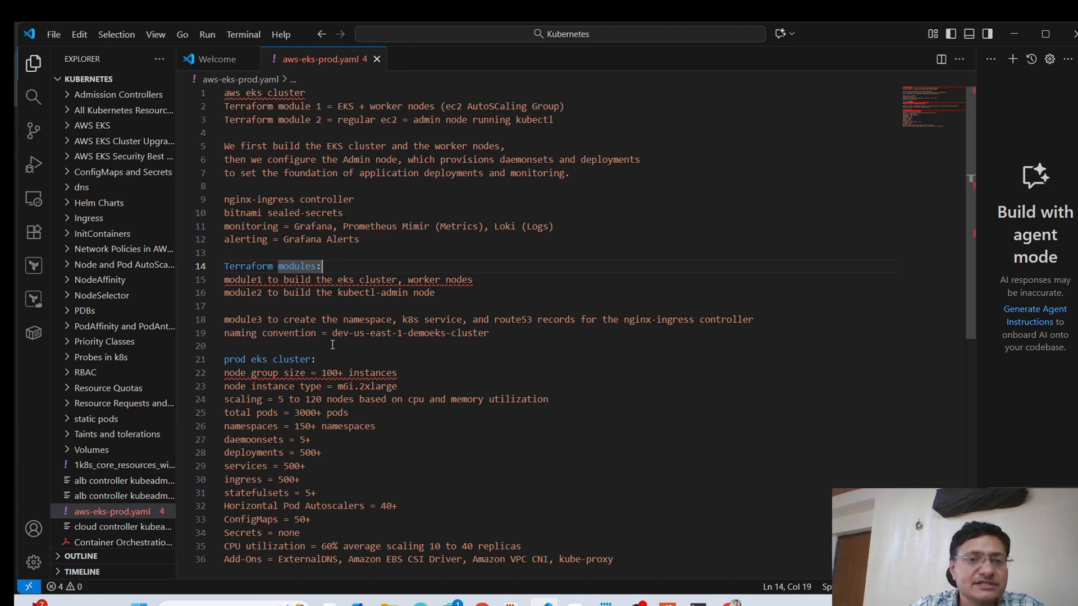
pyautogui.moveTo(330, 333)
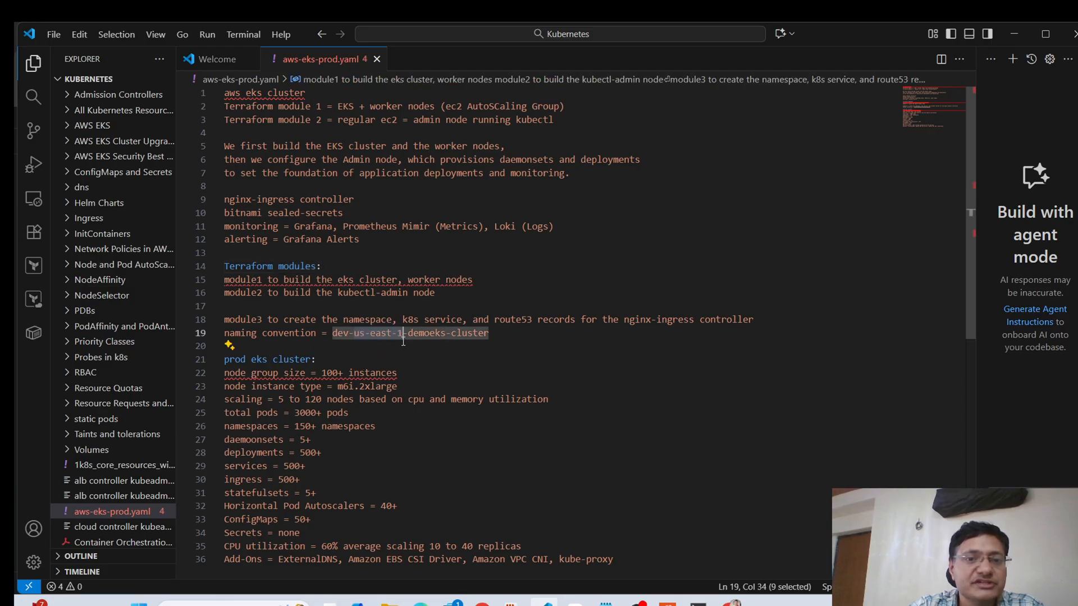
pyautogui.click(425, 333)
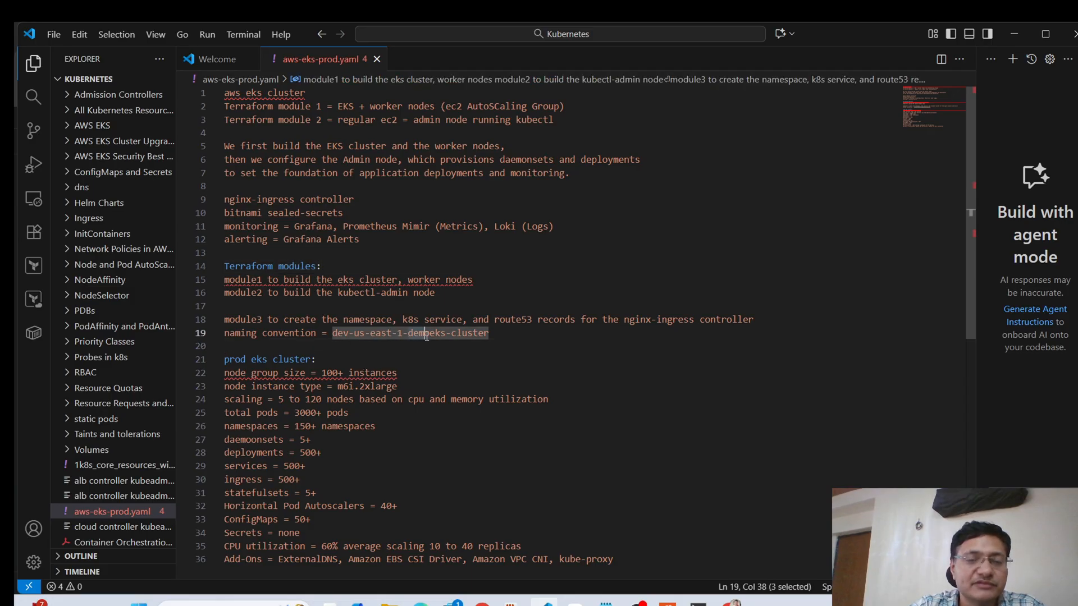
pyautogui.moveTo(423, 333); pyautogui.dragTo(489, 333)
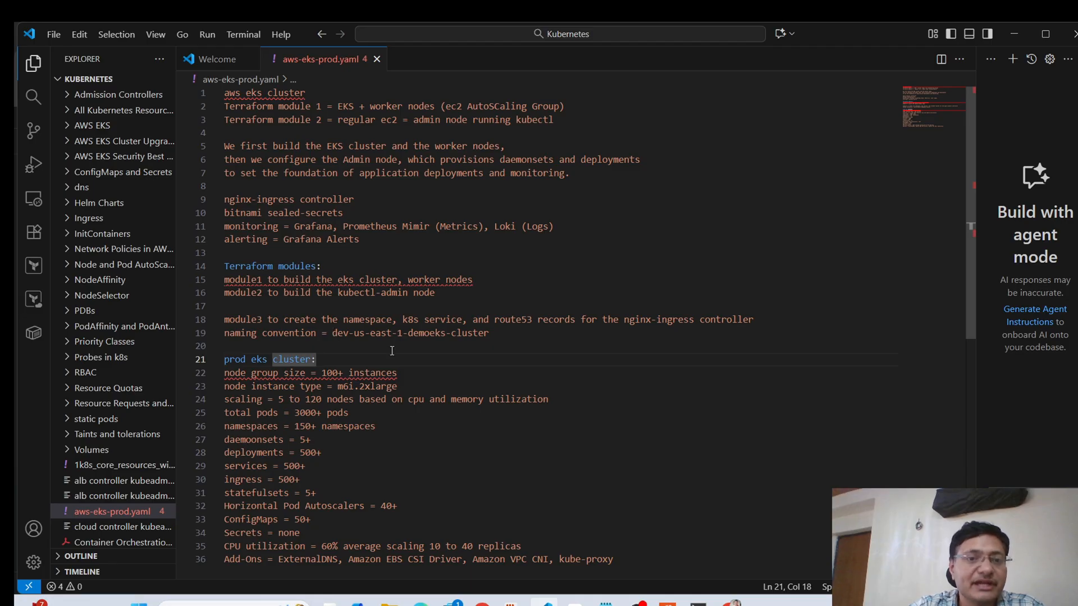
pyautogui.doubleClick(410, 333)
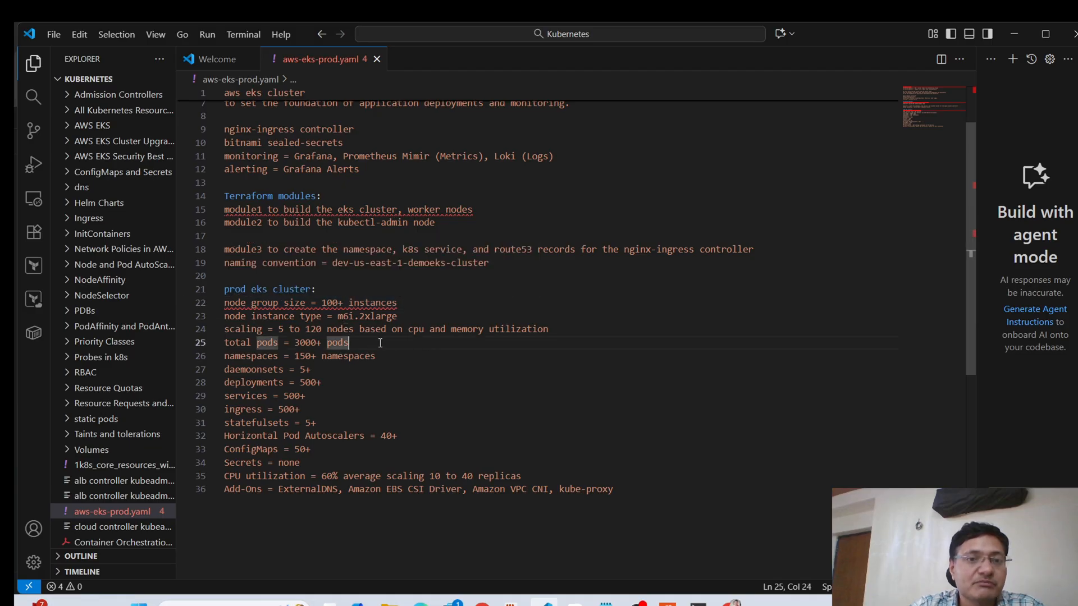
pyautogui.moveTo(320, 303)
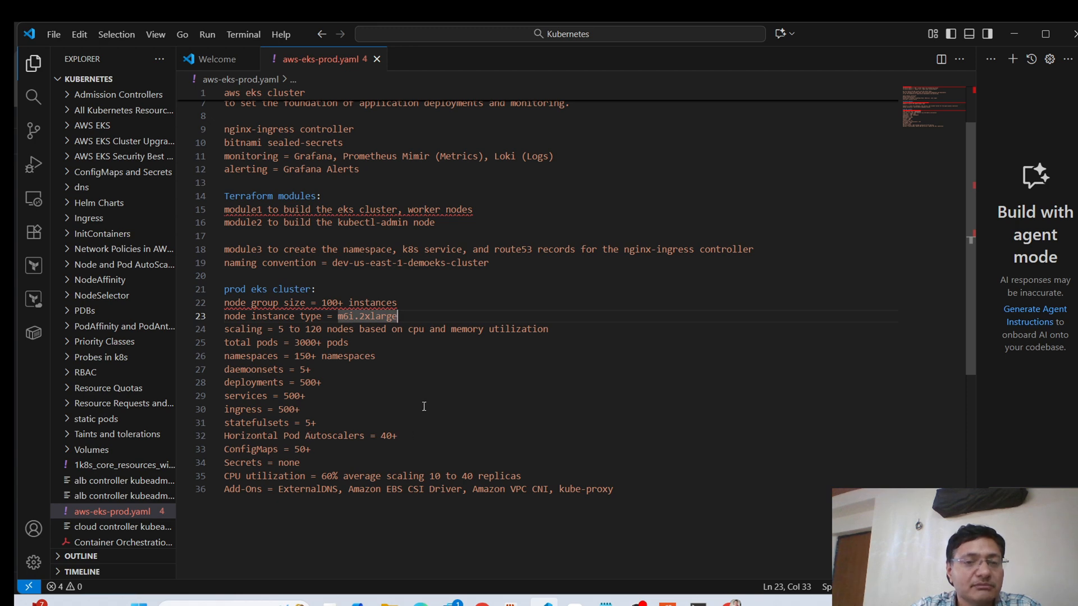
pyautogui.moveTo(426, 357)
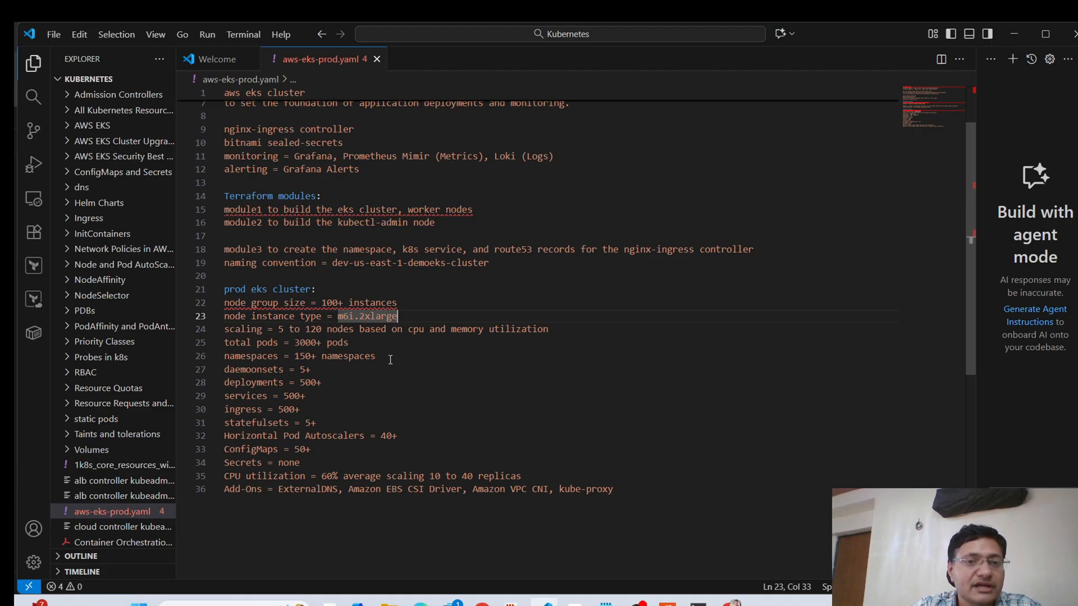
pyautogui.moveTo(380, 350)
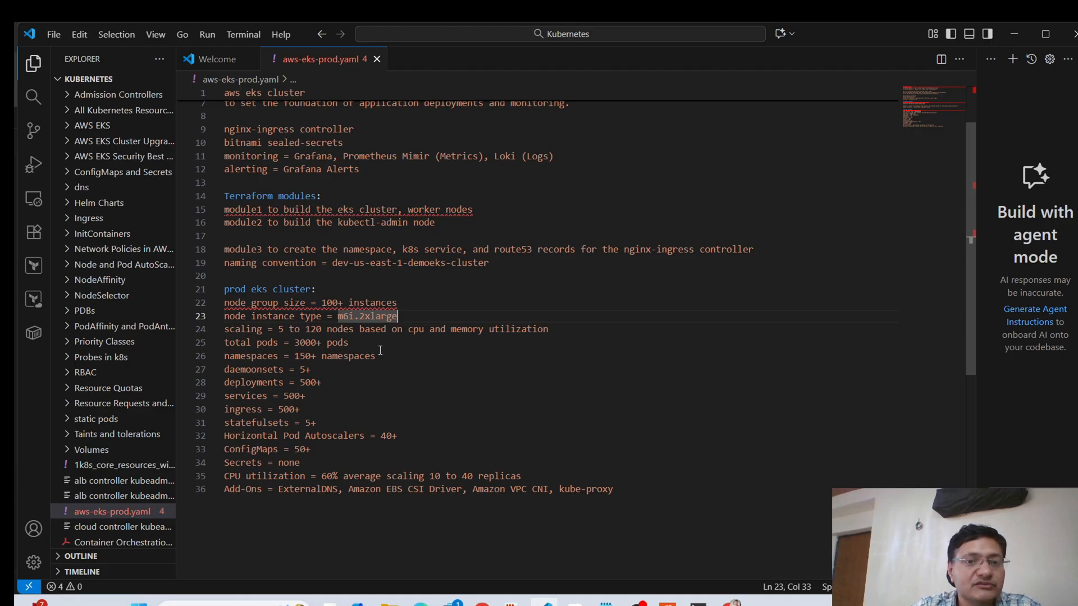
# Edit the end of line 24 so the note reads 'scaling = 5 to 120 nodes'
pyautogui.doubleClick(518, 329)
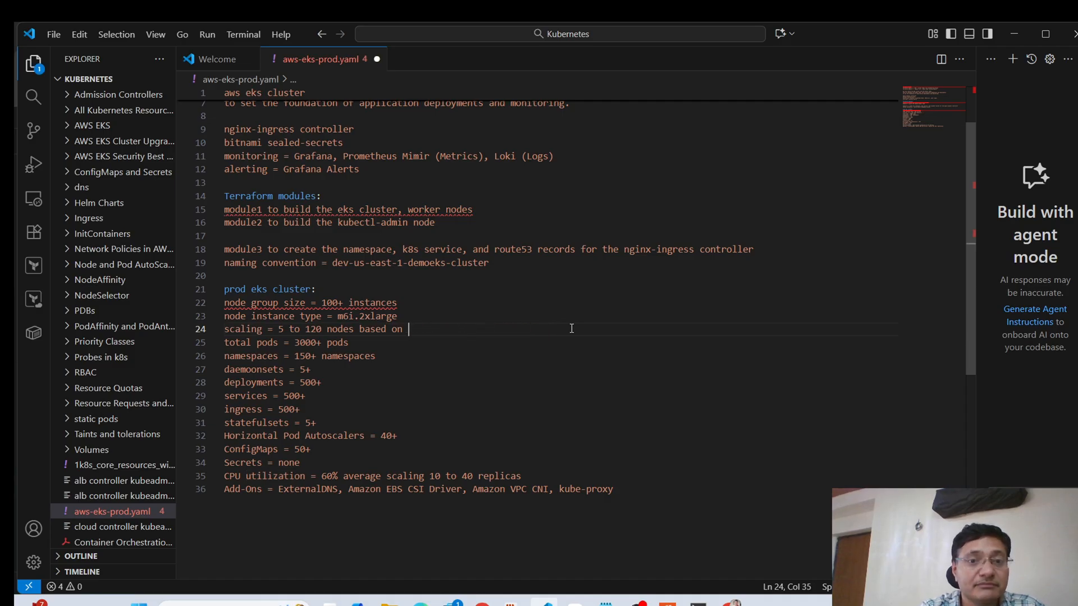
pyautogui.write('cpu utilization')
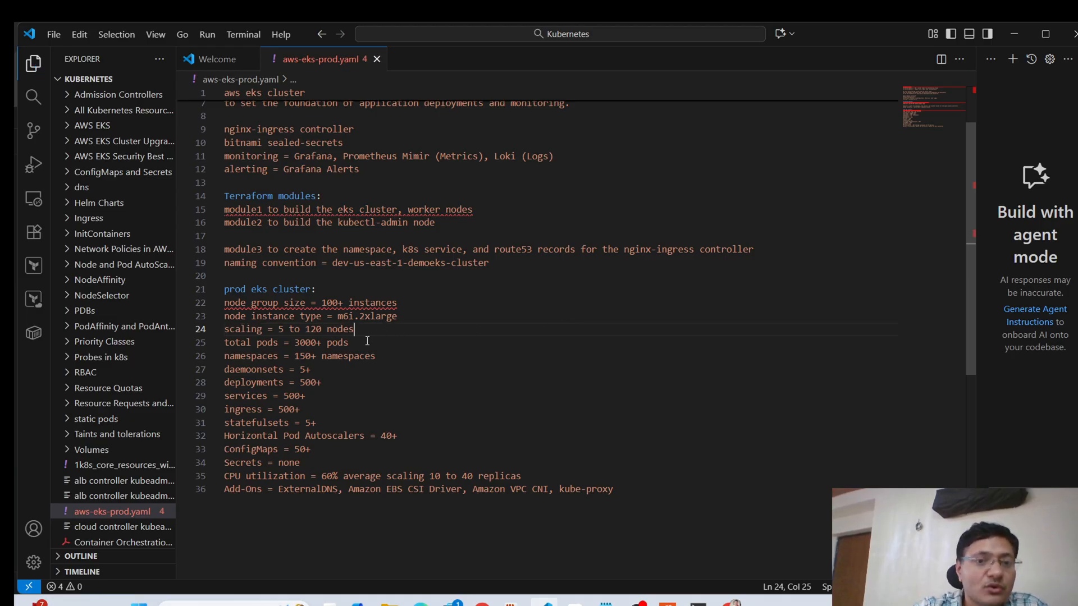
pyautogui.moveTo(385, 329)
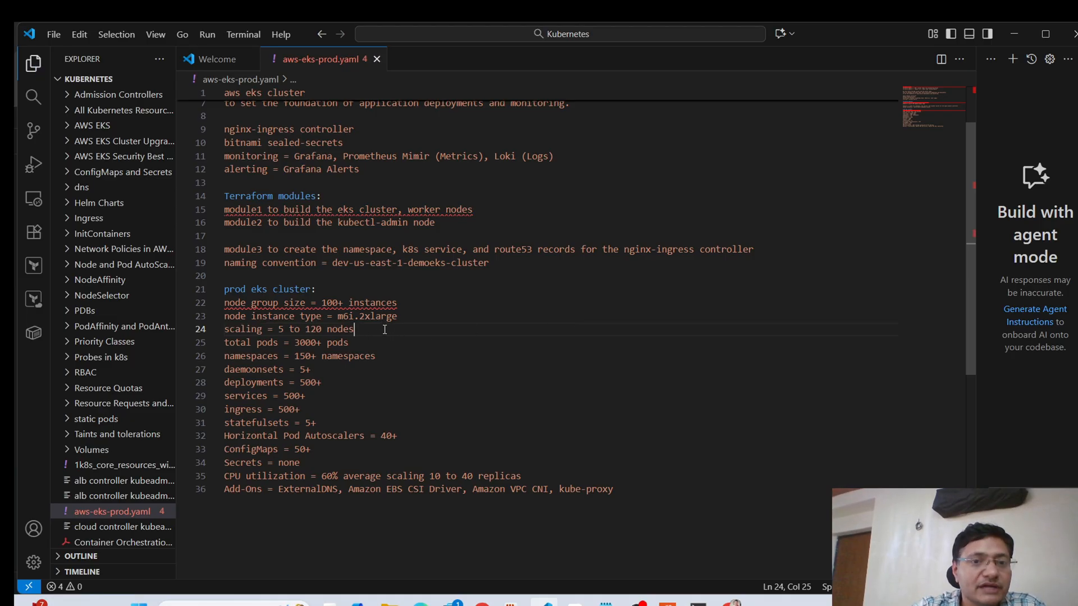
pyautogui.moveTo(380, 332)
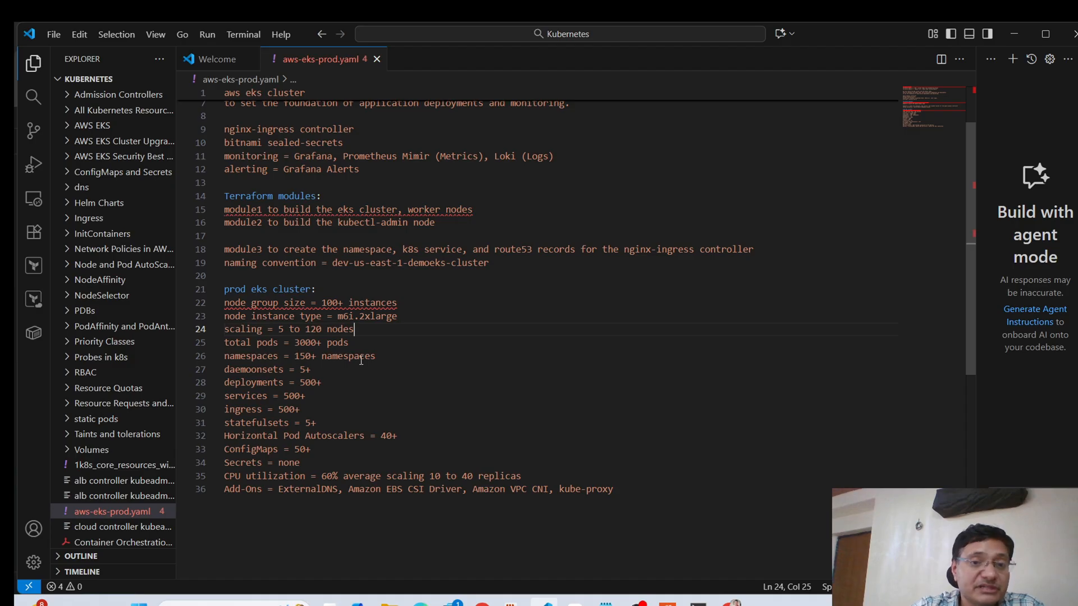
pyautogui.moveTo(395, 356)
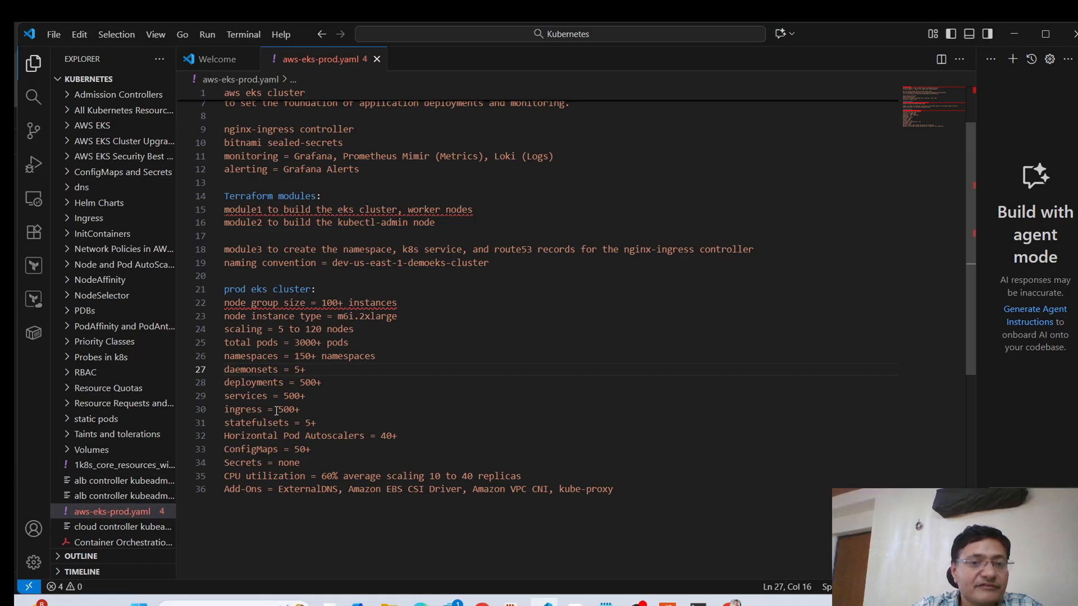
pyautogui.moveTo(278, 433)
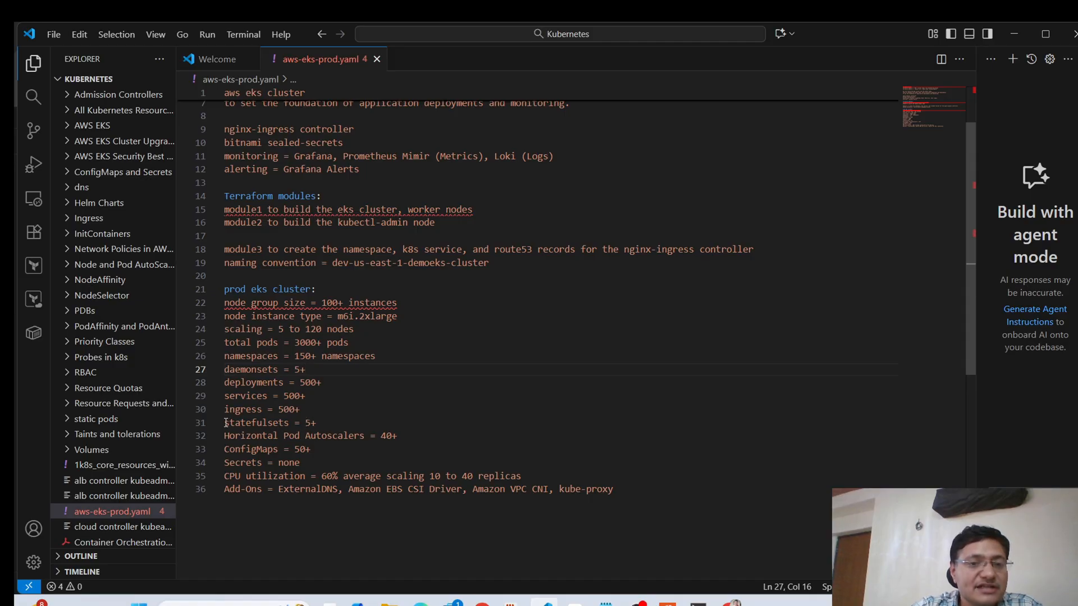
pyautogui.doubleClick(256, 422)
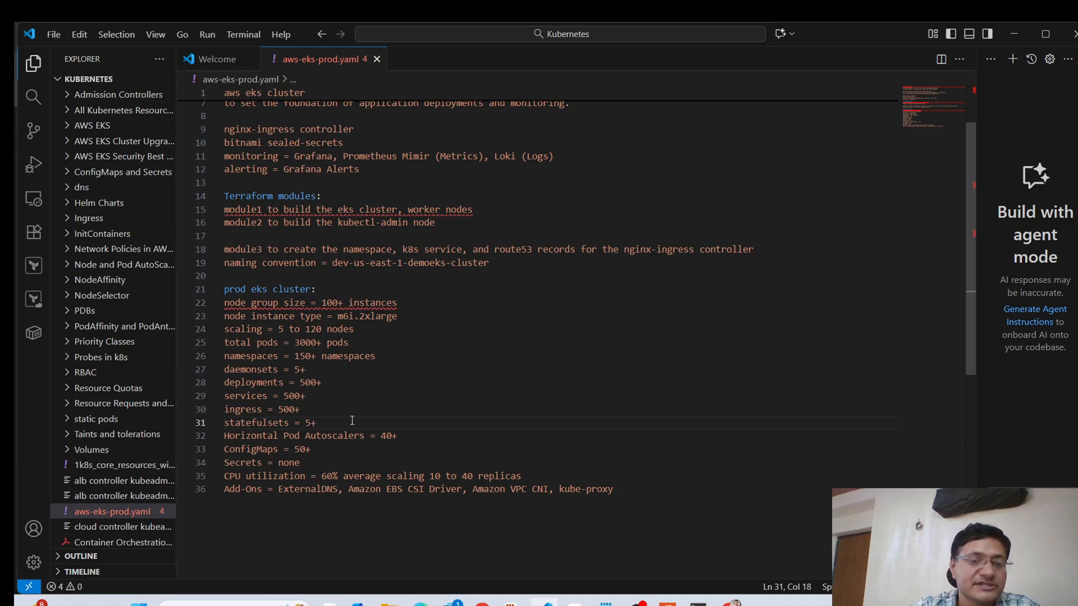
pyautogui.moveTo(342, 418)
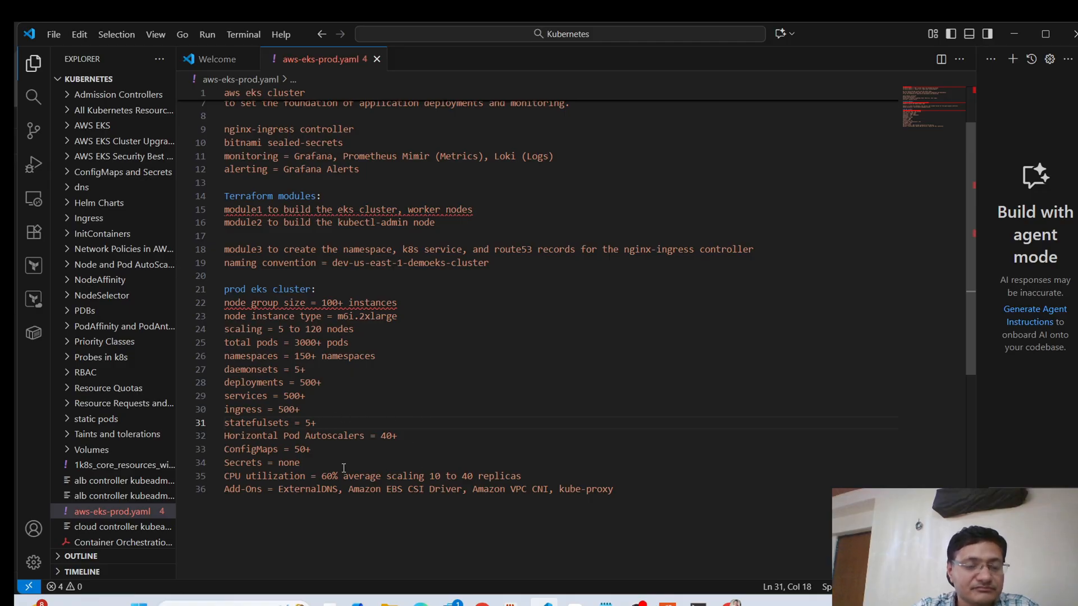
pyautogui.moveTo(338, 453)
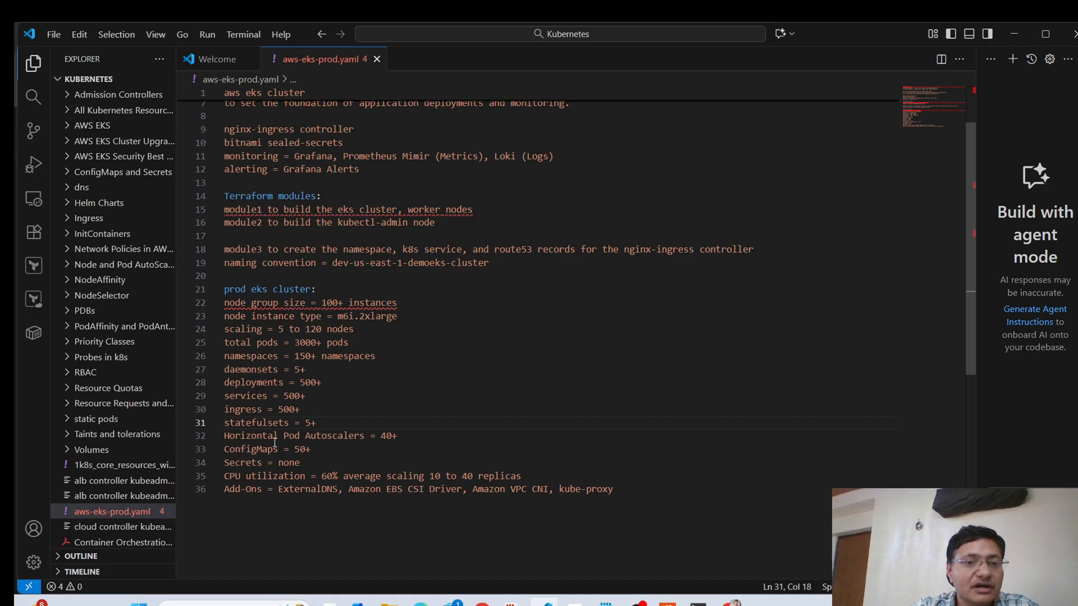
pyautogui.moveTo(382, 466)
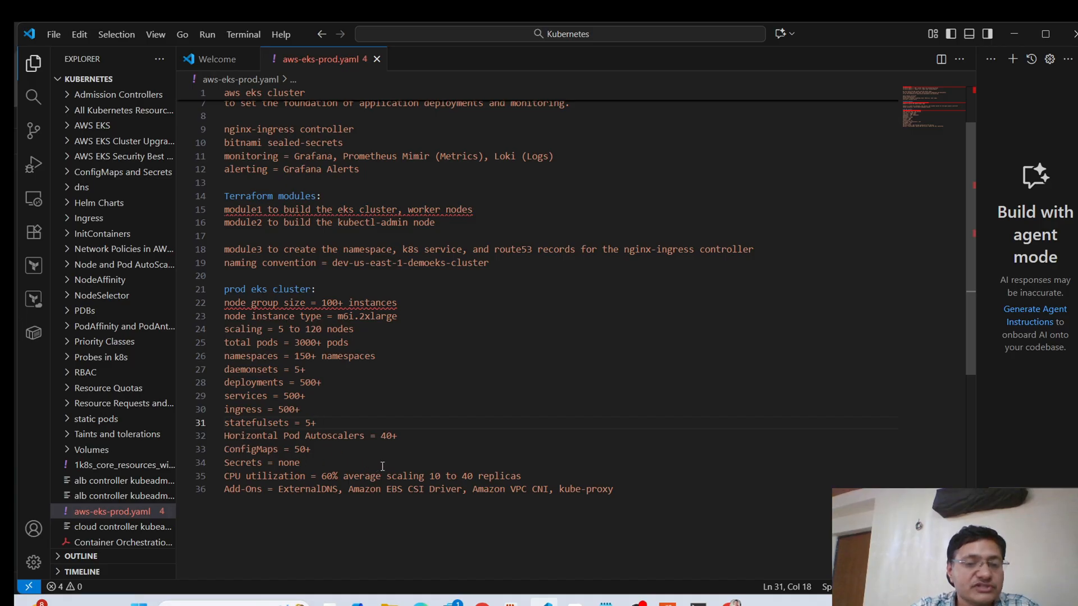
pyautogui.click(460, 435)
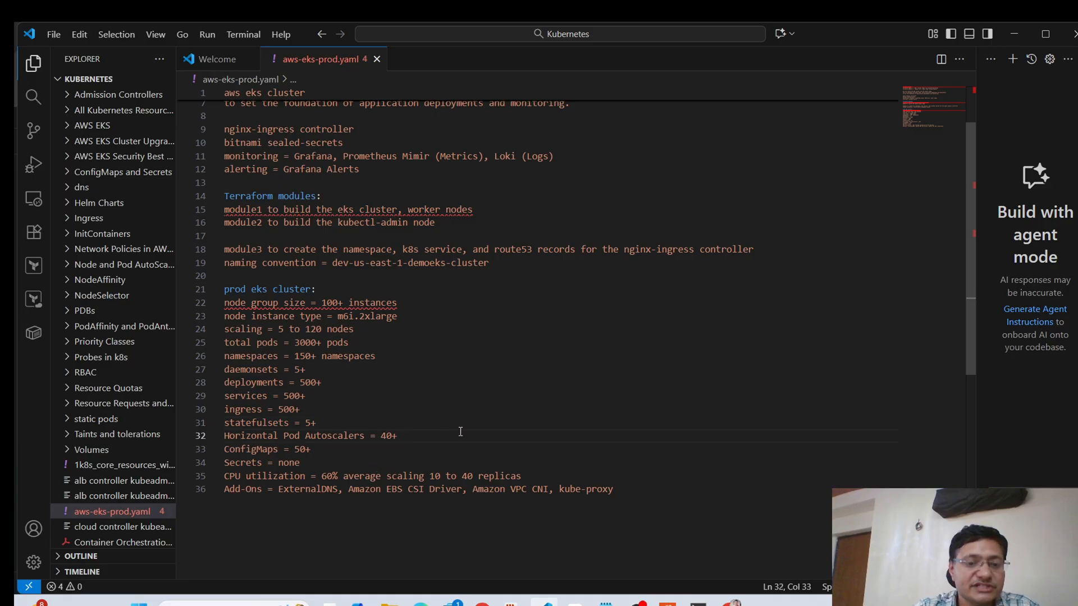
# Append 'based on CPU and Memory' to the 40+ HPA line on line 32
pyautogui.write('based on CPU and Memory')
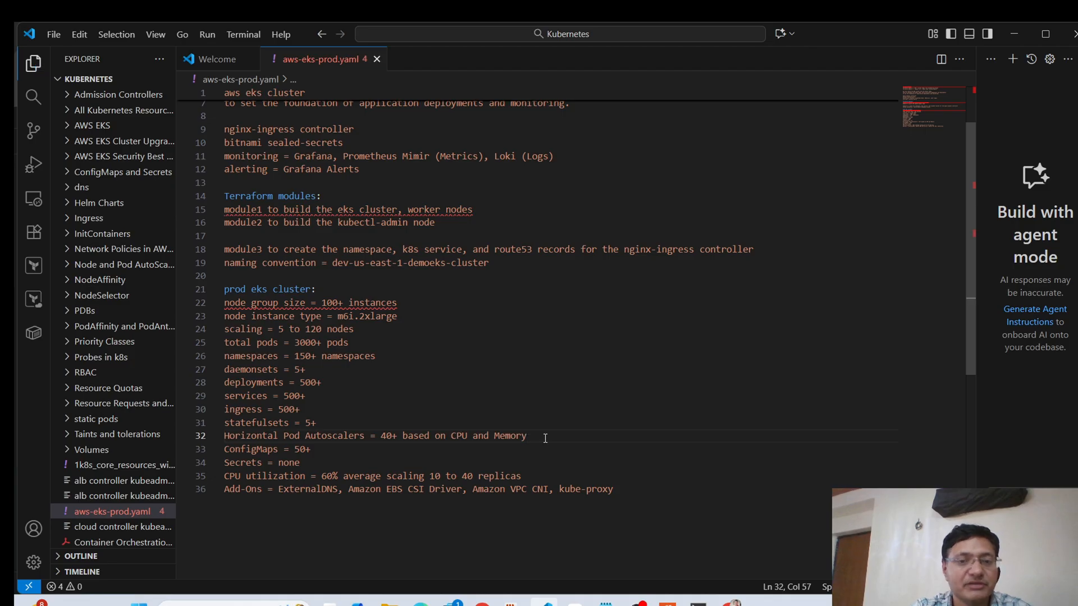
pyautogui.moveTo(355, 455)
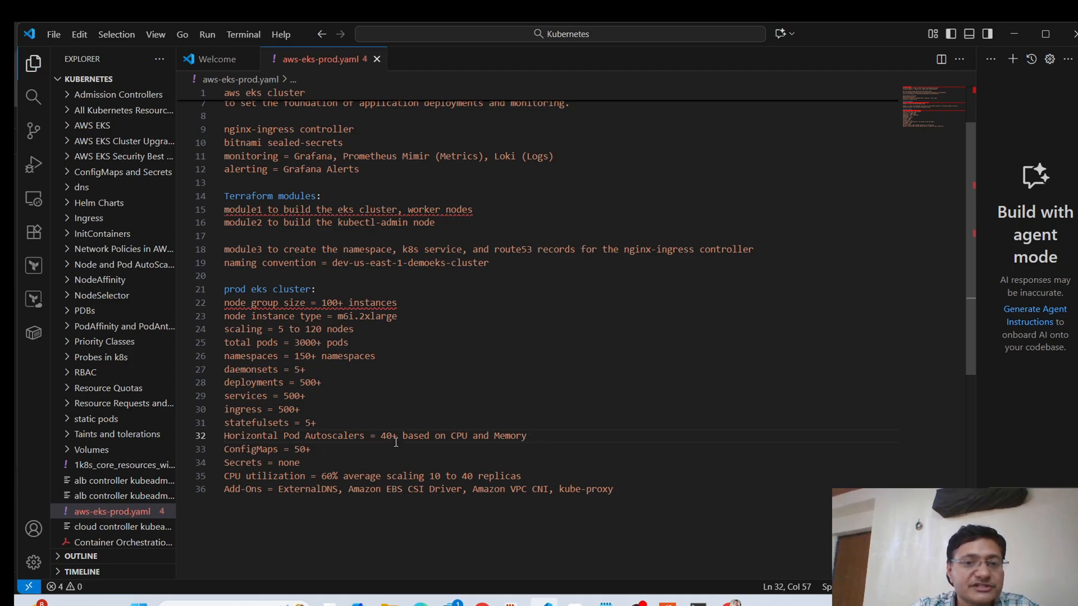
pyautogui.moveTo(404, 444)
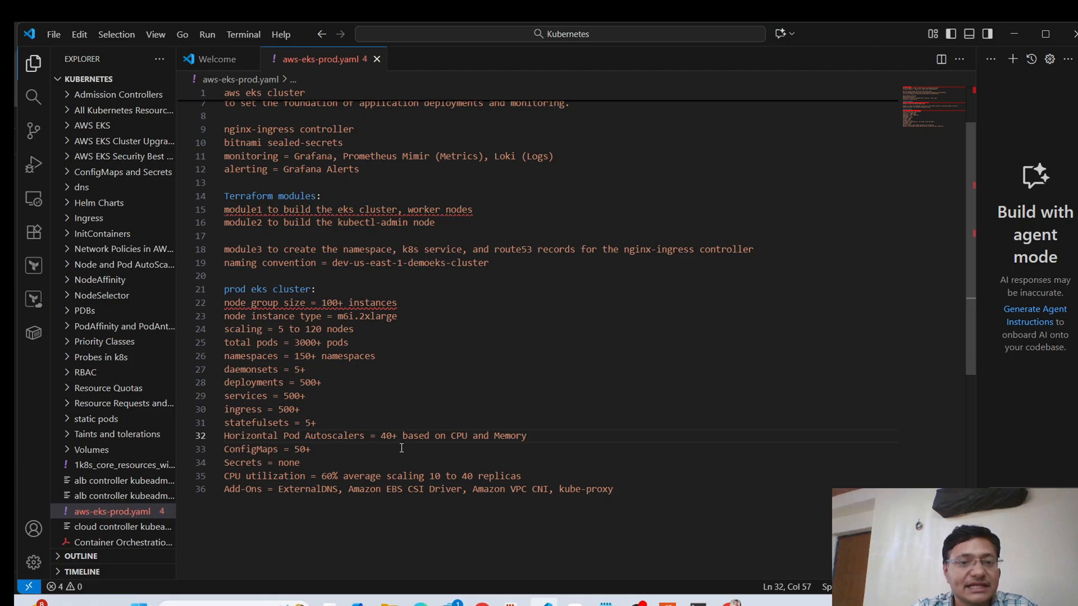
pyautogui.moveTo(468, 458)
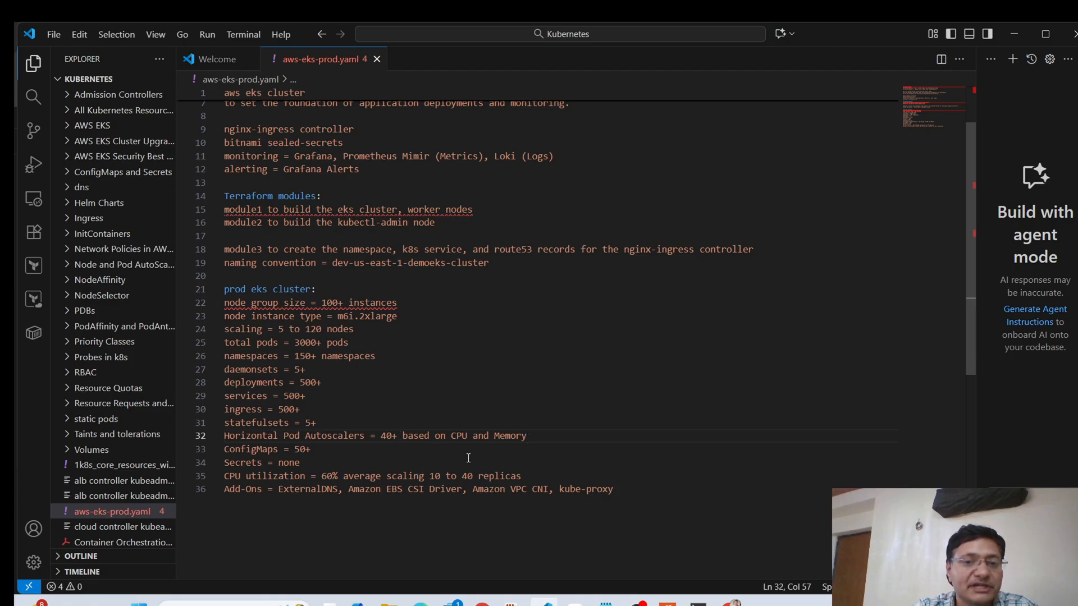
pyautogui.moveTo(405, 446)
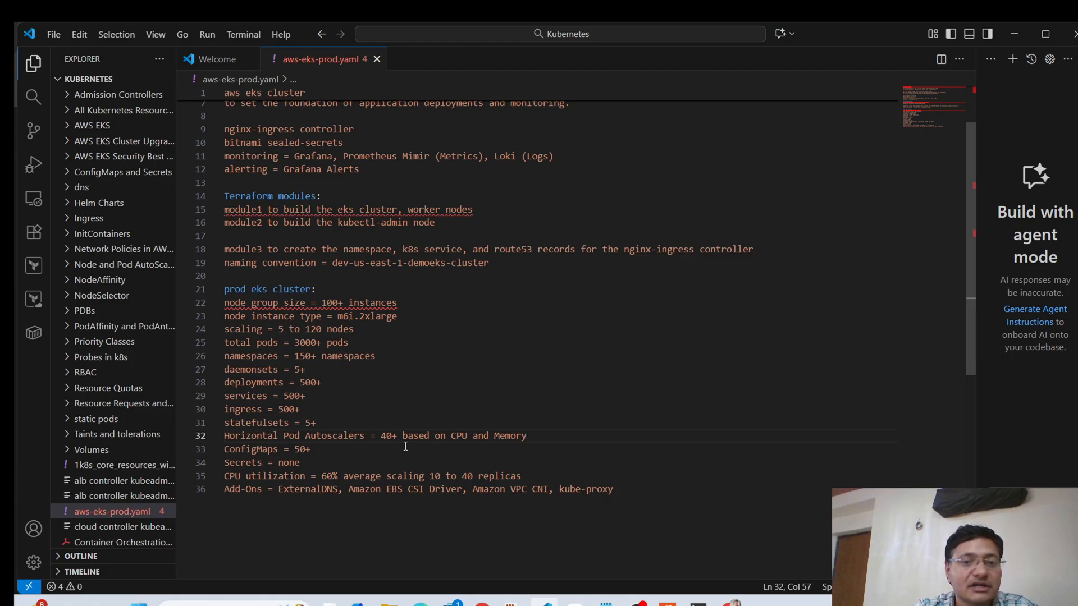
pyautogui.moveTo(381, 457)
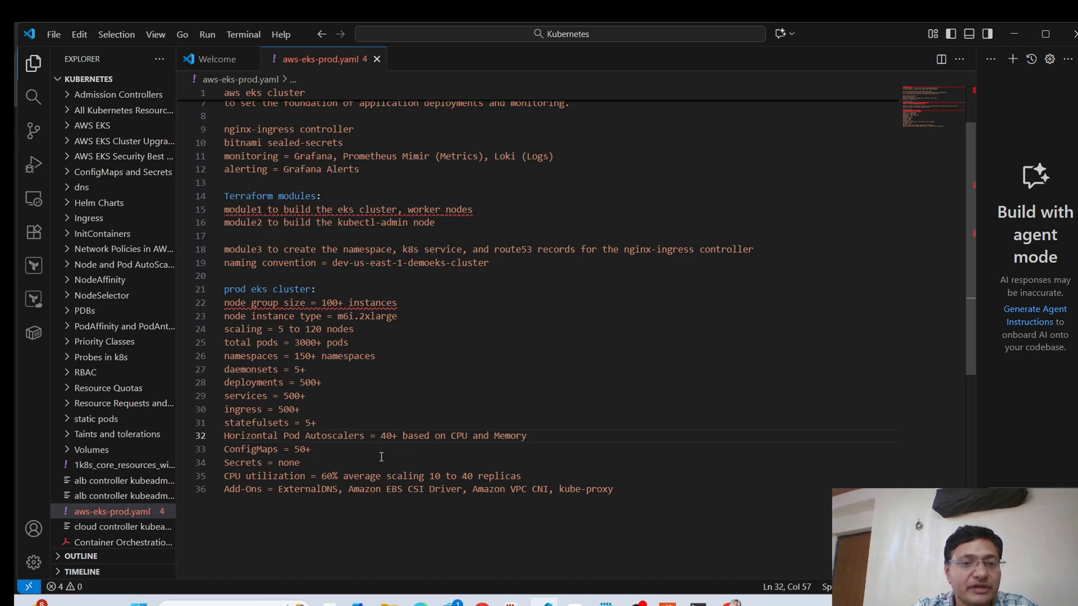
pyautogui.moveTo(392, 448)
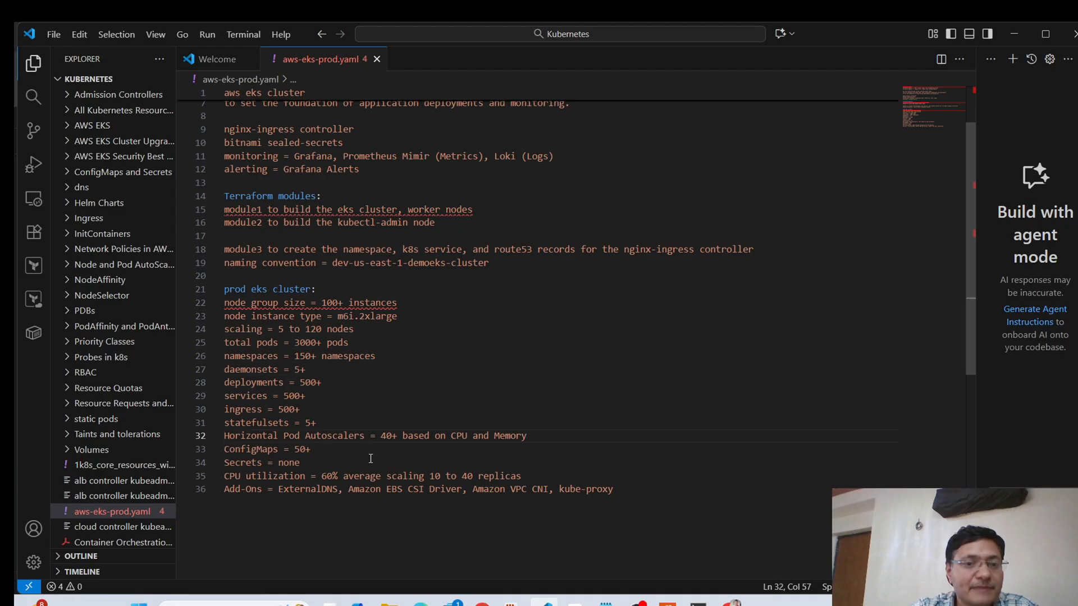
pyautogui.moveTo(321, 469)
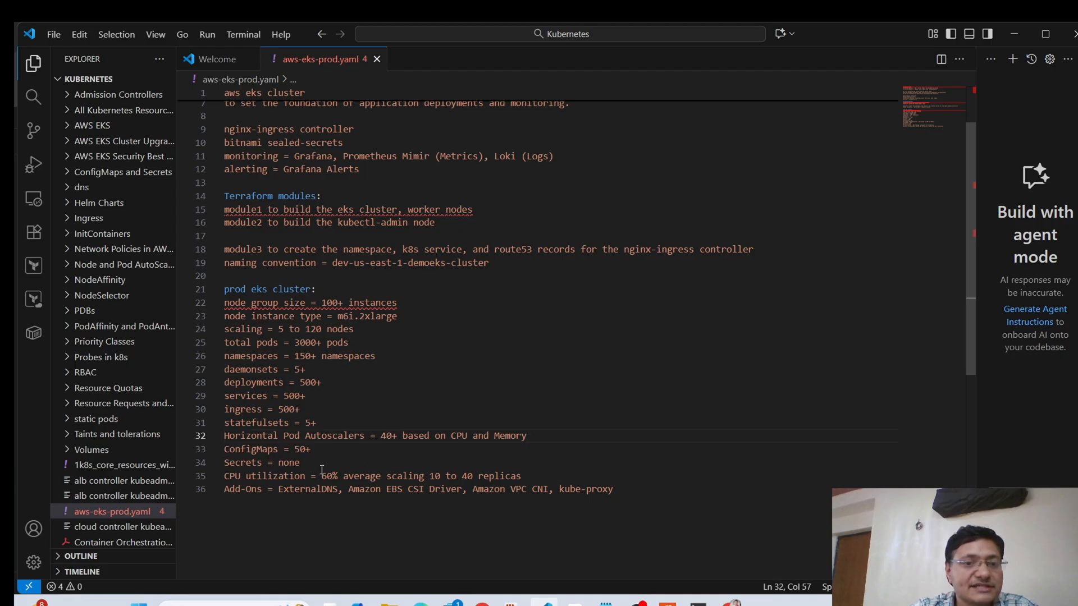
pyautogui.moveTo(317, 463)
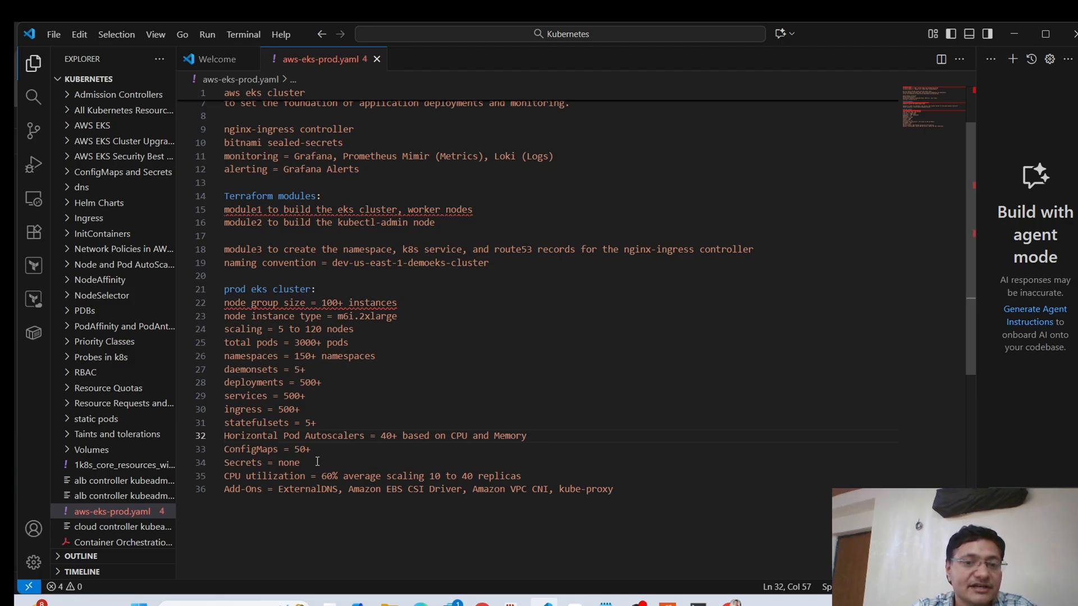
pyautogui.moveTo(365, 388)
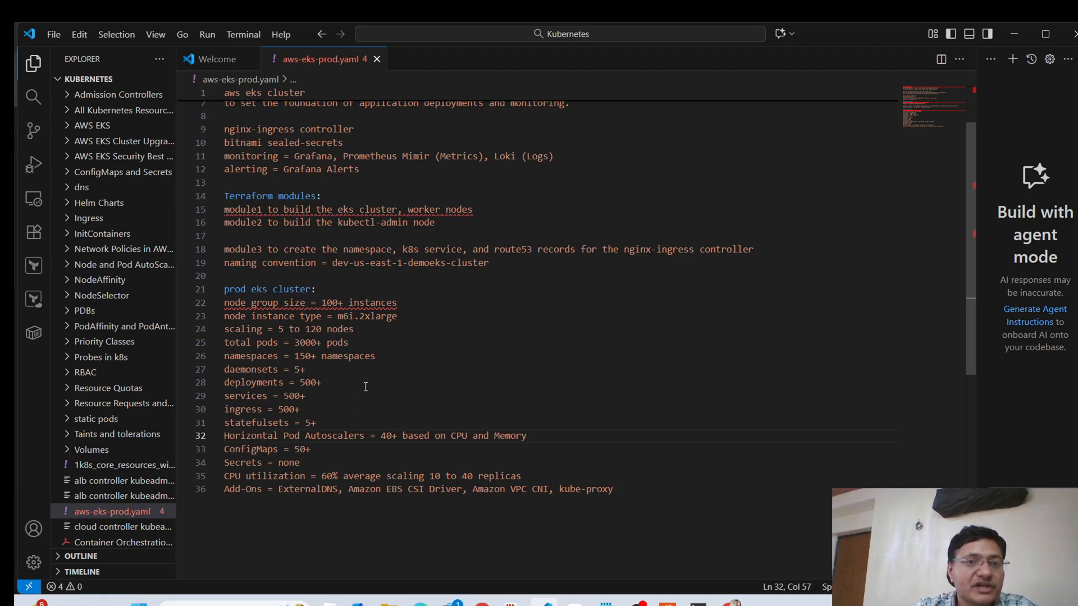
pyautogui.scroll(-3)
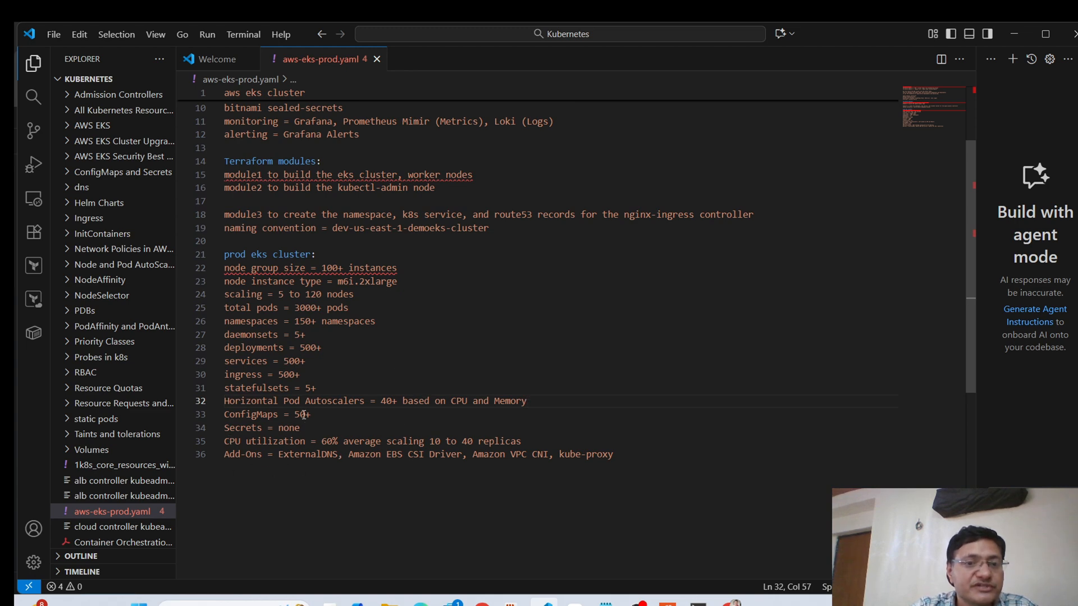
# Add 'for HPA' after 'utilization' on line 35 and end the line with 'using HPAs'
pyautogui.doubleClick(275, 441)
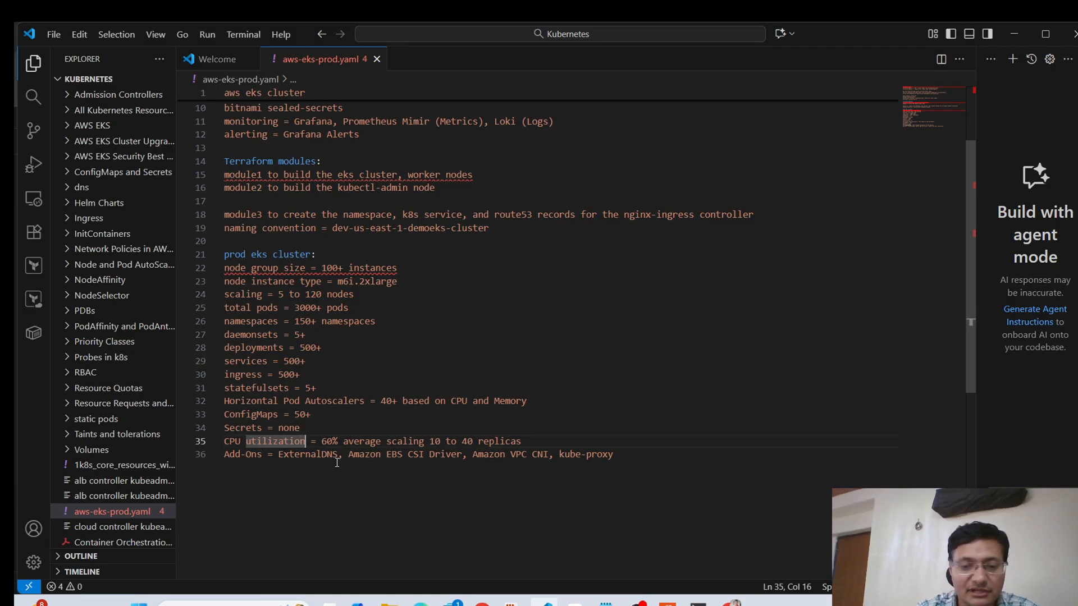
pyautogui.write('for HPA')
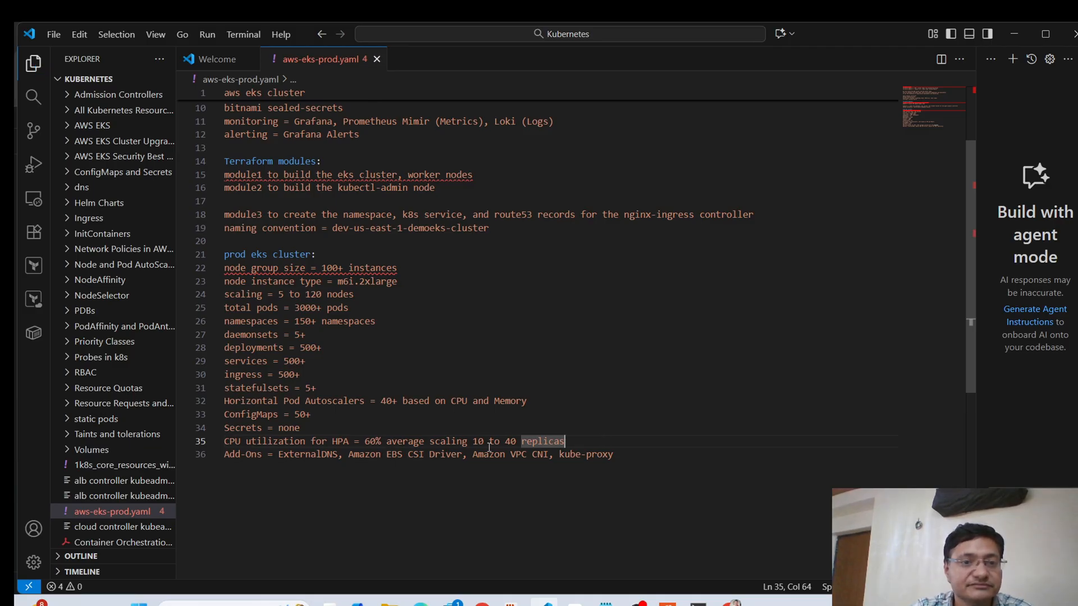
pyautogui.moveTo(582, 440)
pyautogui.write(' using')
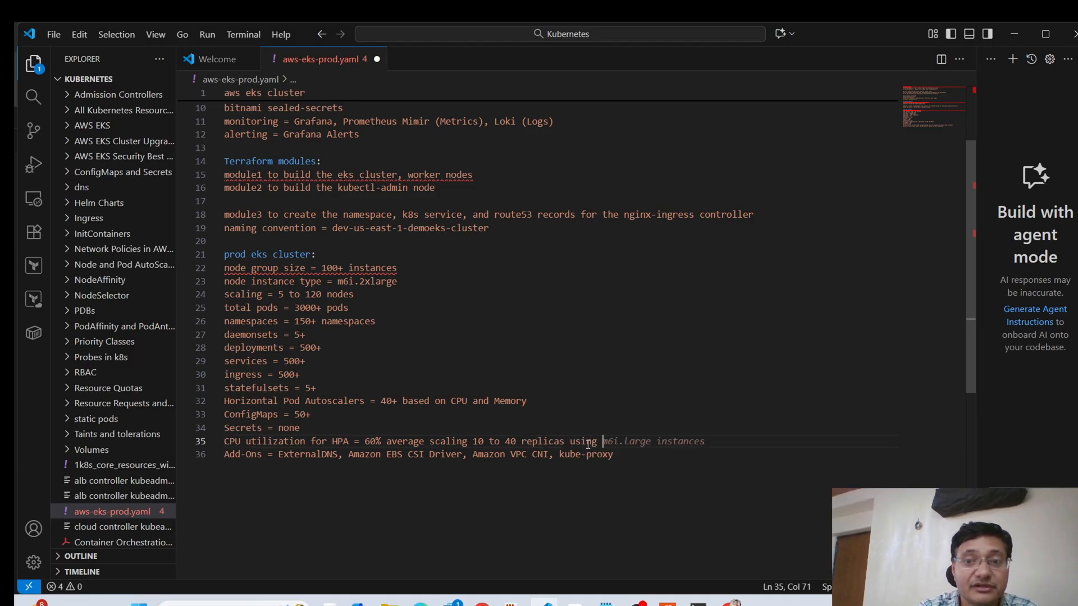
pyautogui.write('HPAs')
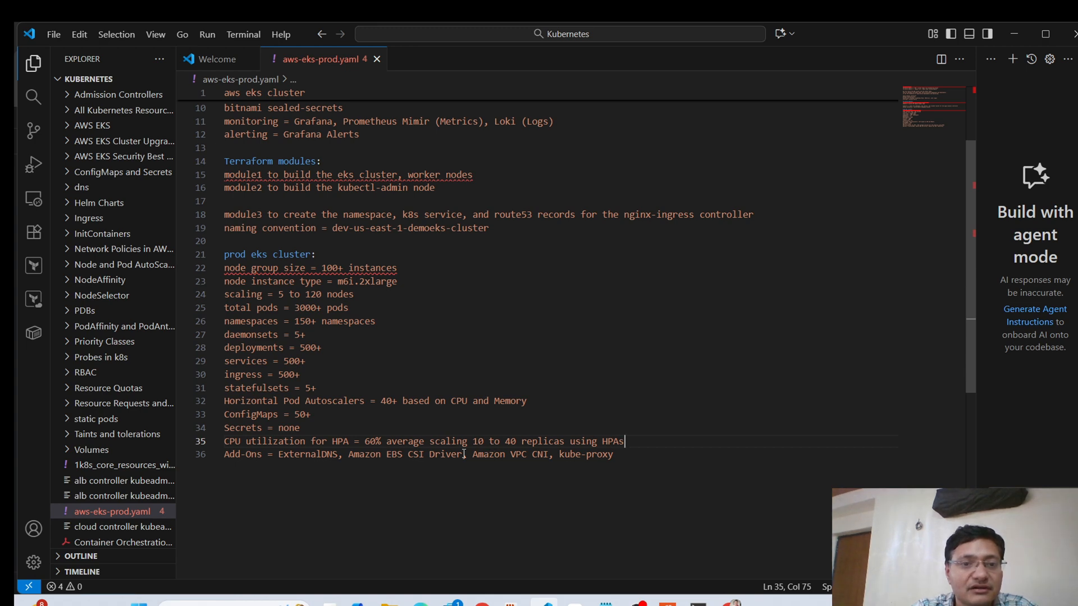
pyautogui.moveTo(364, 441)
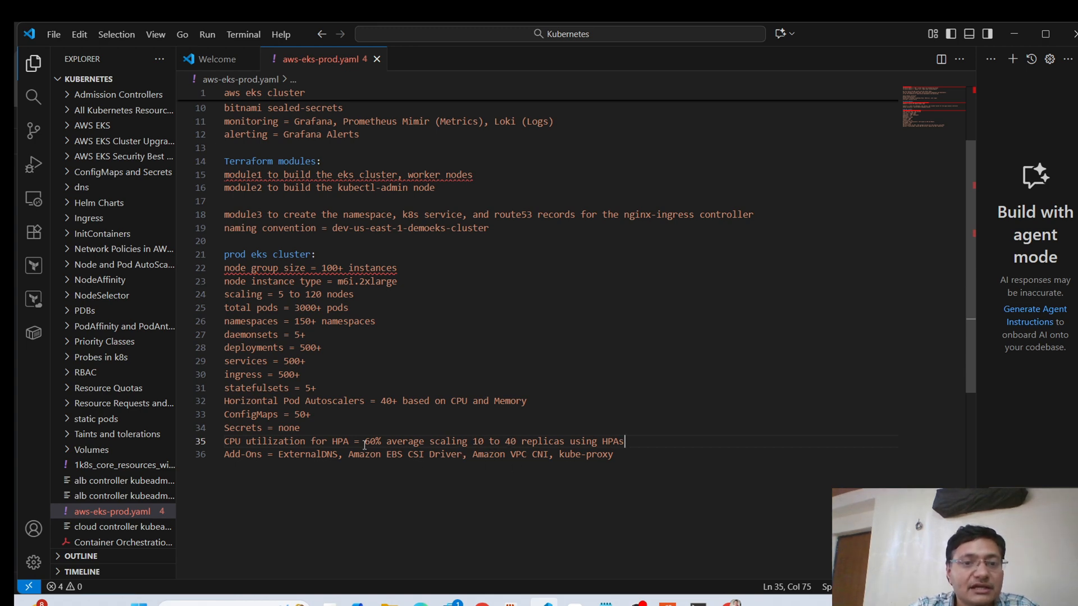
pyautogui.moveTo(431, 441)
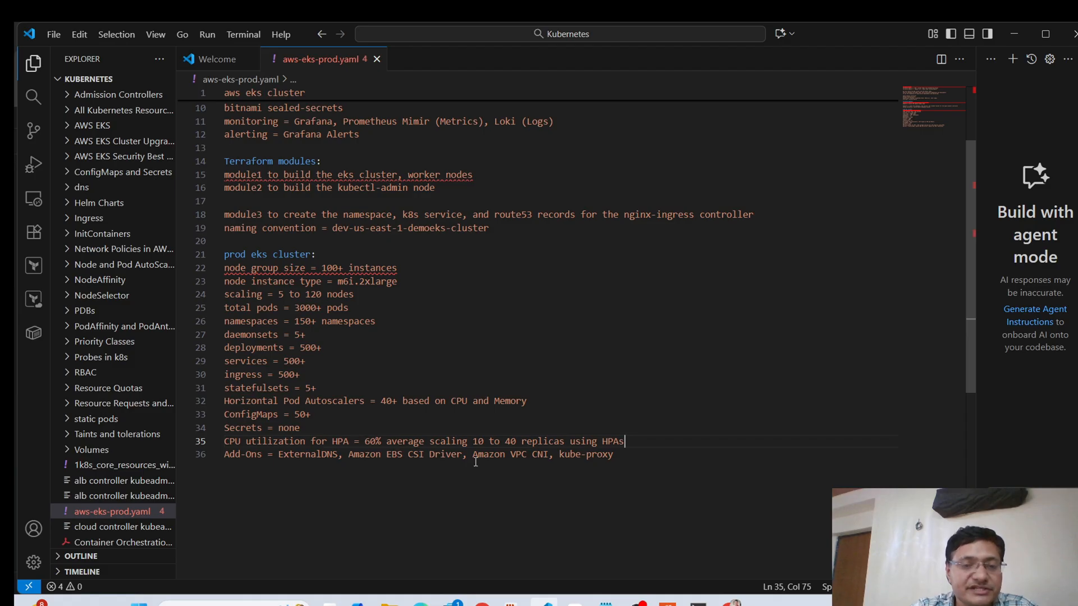
pyautogui.moveTo(506, 438)
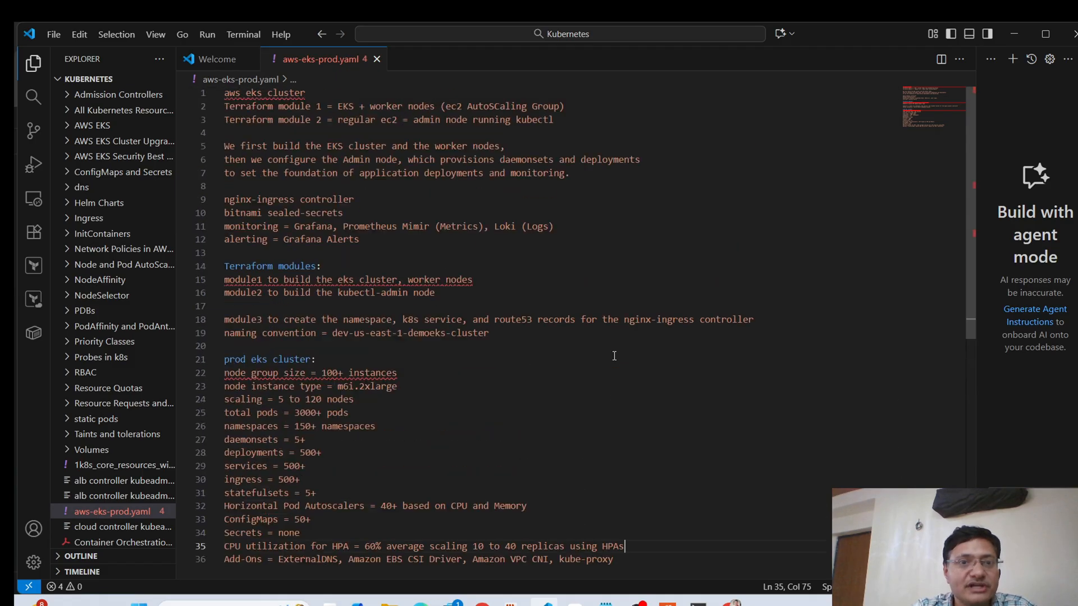
pyautogui.moveTo(507, 296)
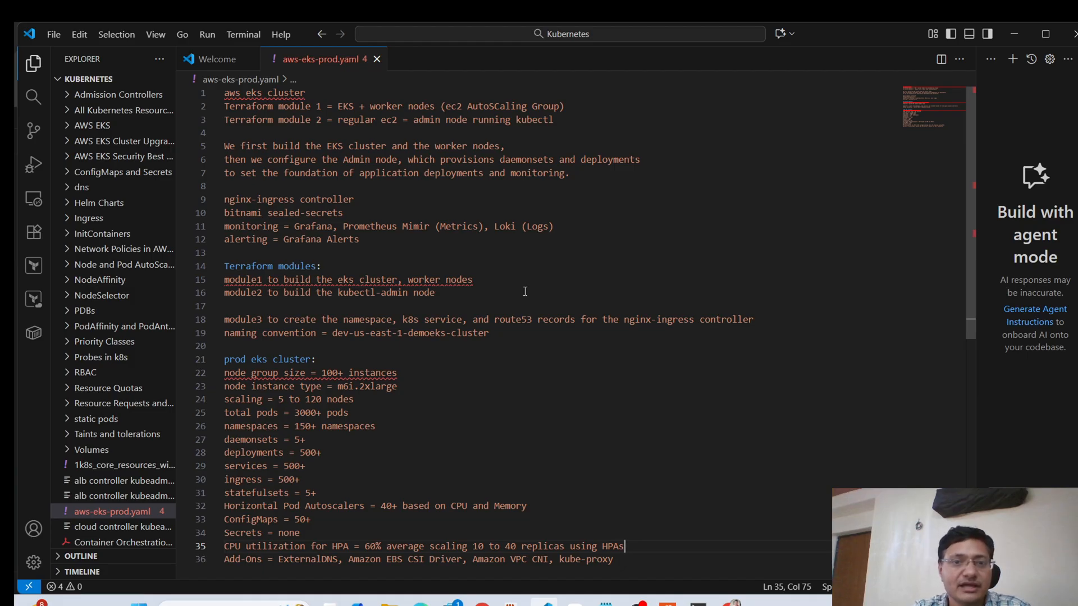
pyautogui.scroll(-3)
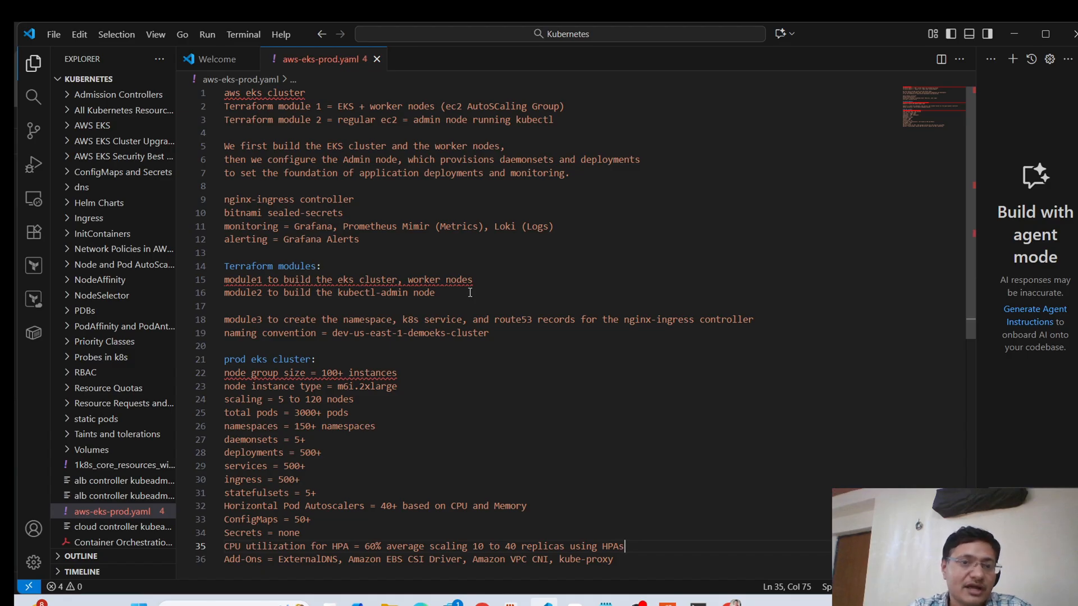
pyautogui.moveTo(500, 284)
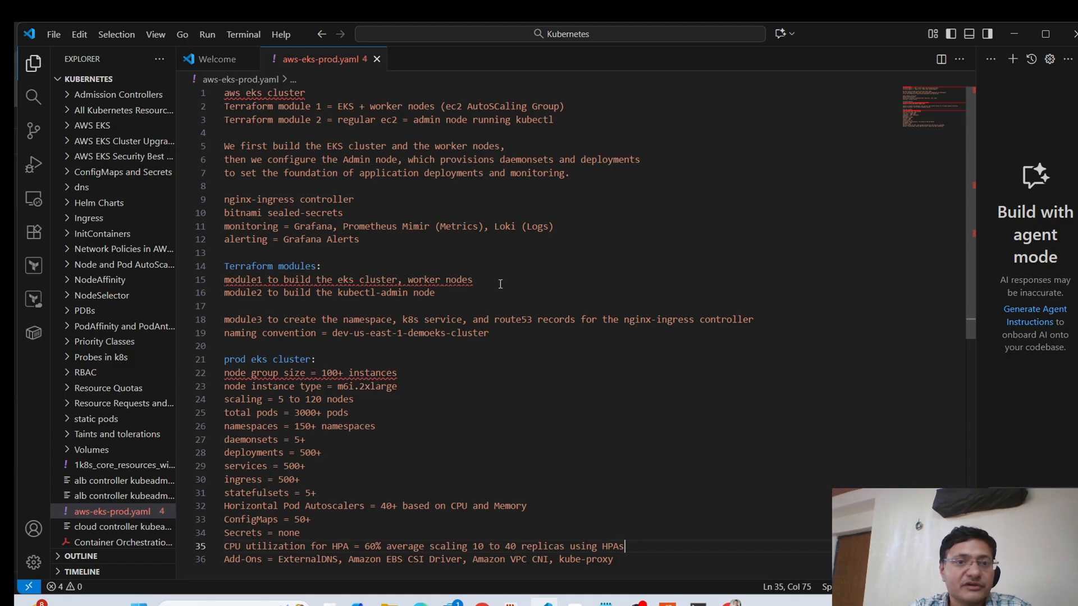
pyautogui.moveTo(396, 266)
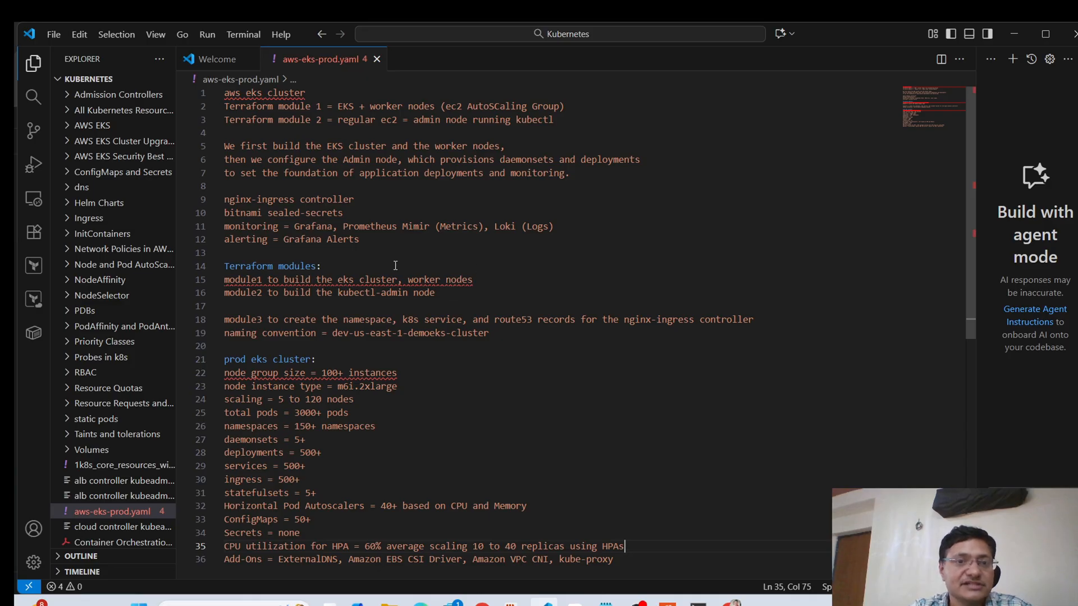